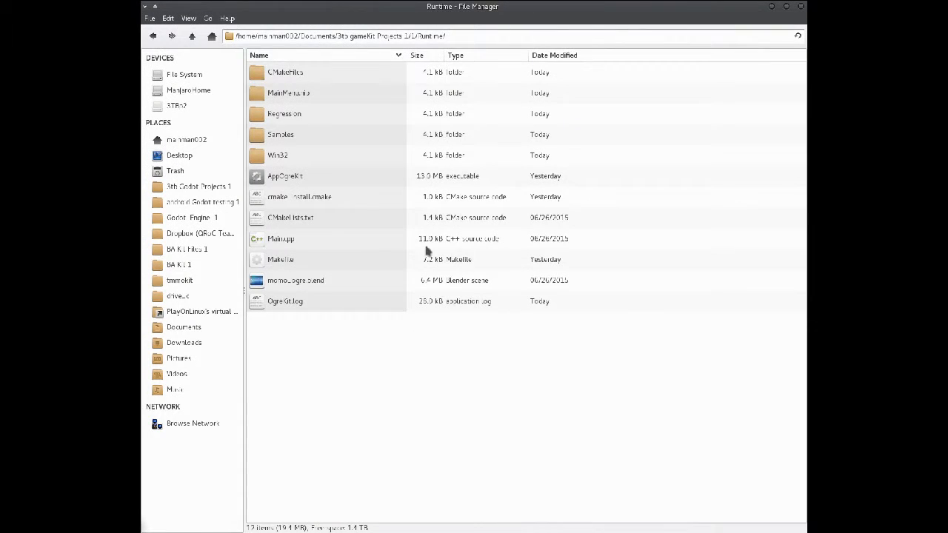
# Delete the leftover build files, keeping AppOgreKit and the .blend scene, then run AppOgreKit.
pyautogui.click(296, 280)
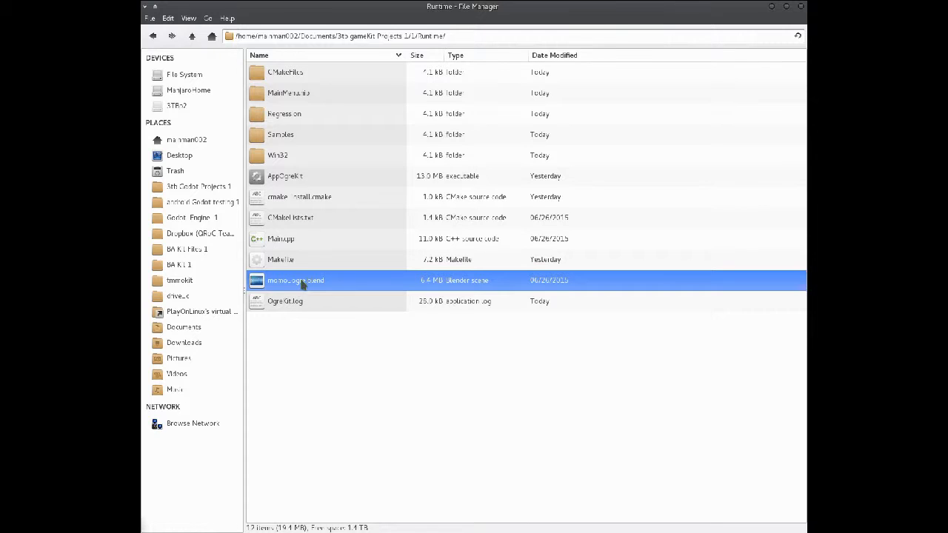
pyautogui.click(284, 175)
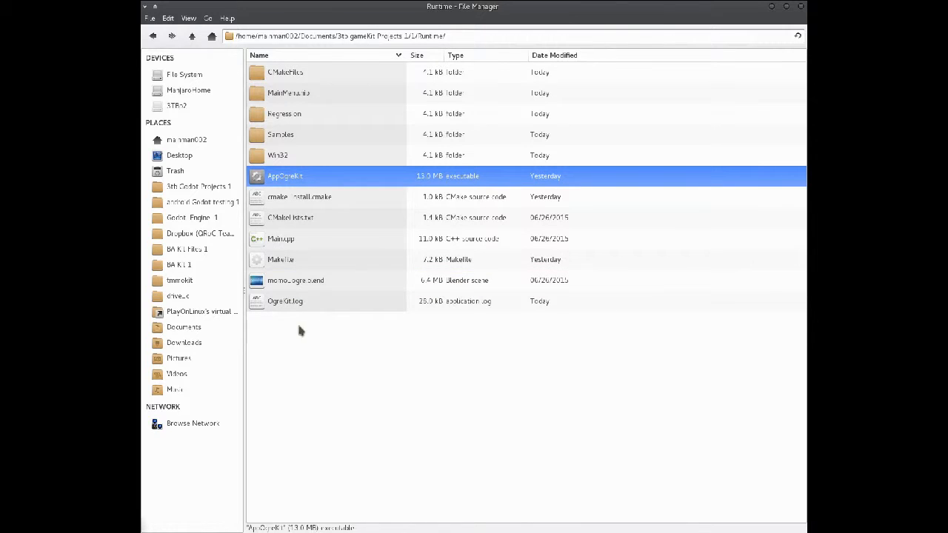
pyautogui.moveTo(338, 154)
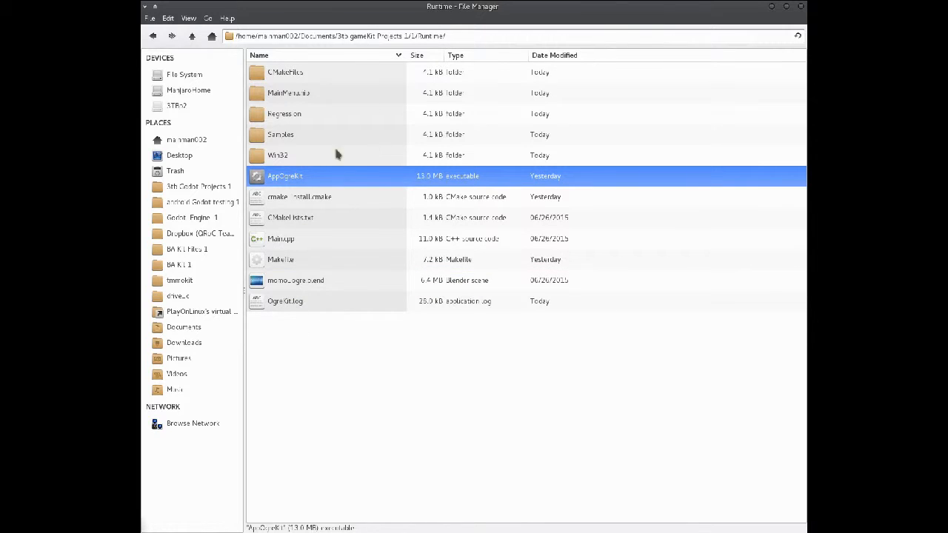
pyautogui.doubleClick(284, 175)
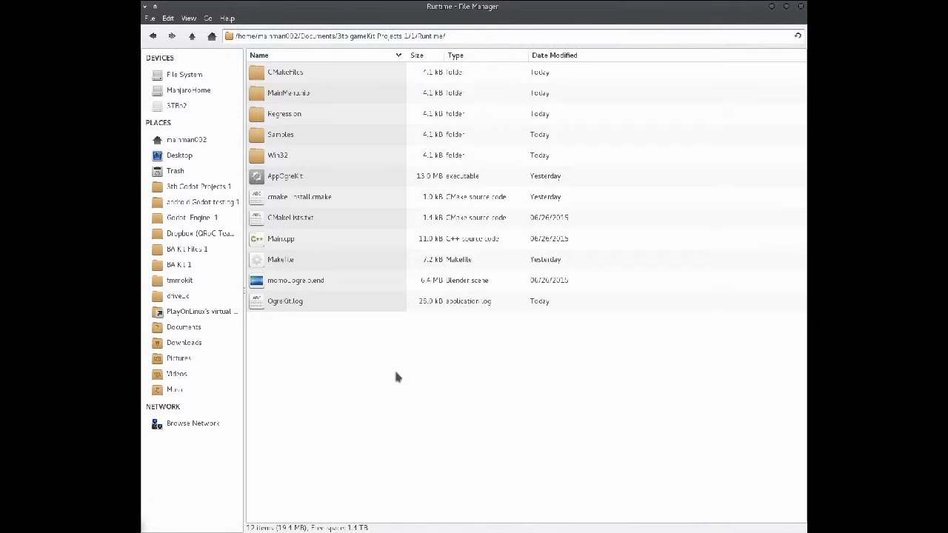
pyautogui.moveTo(302, 92)
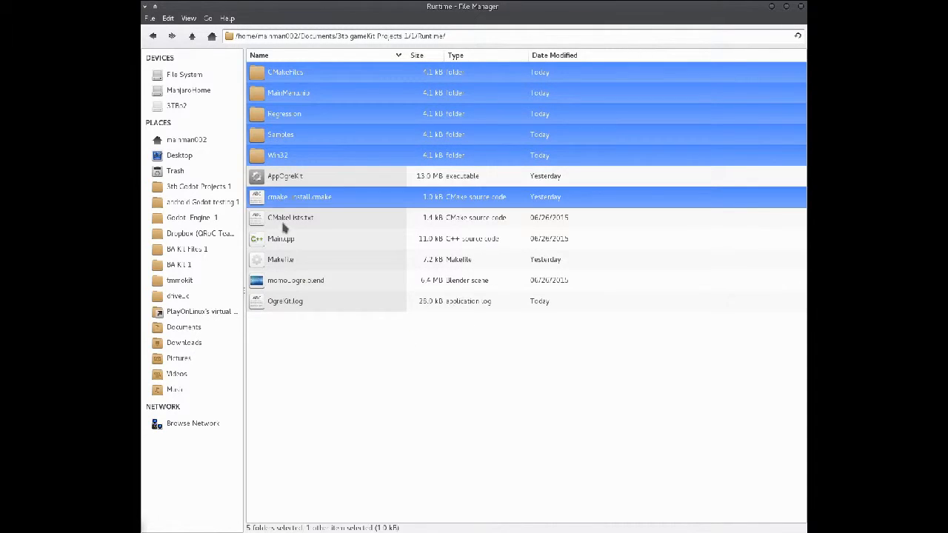
pyautogui.rightClick(282, 301)
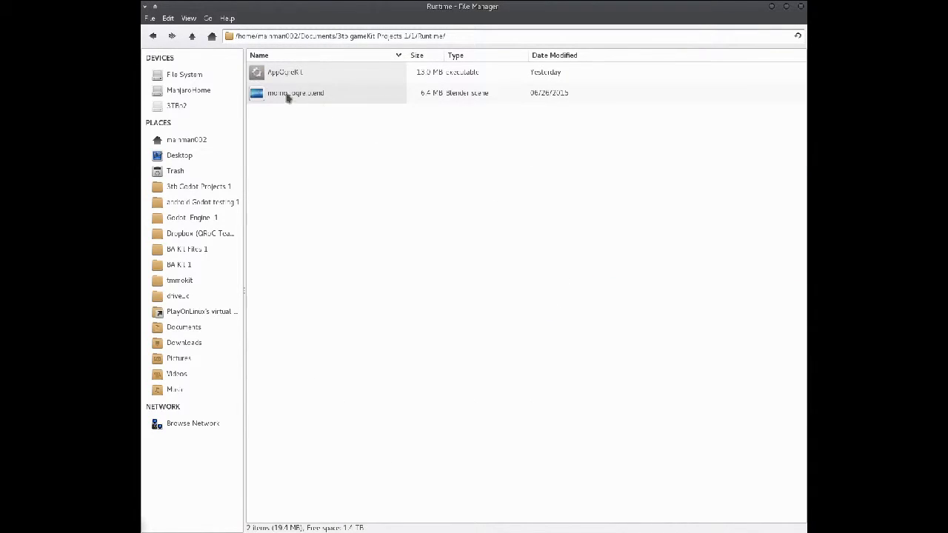
pyautogui.click(284, 71)
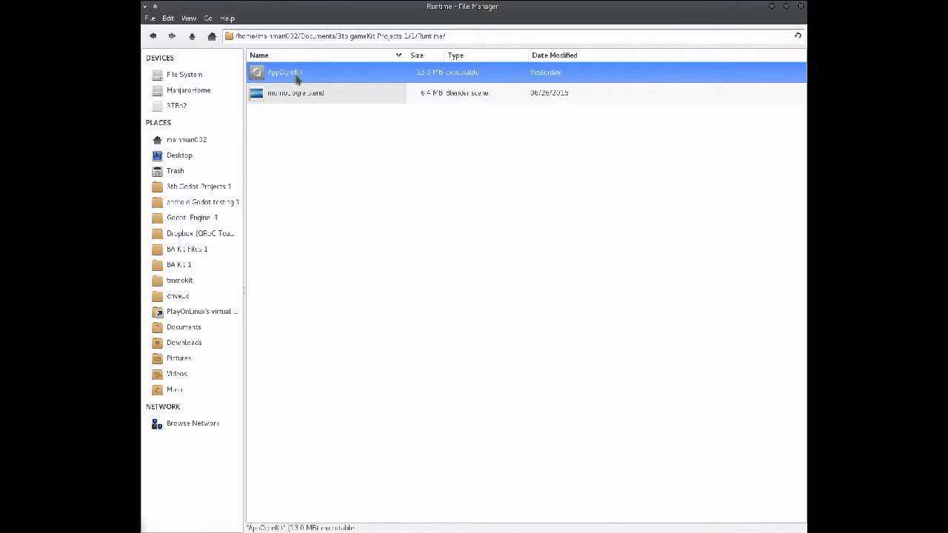
pyautogui.doubleClick(284, 71)
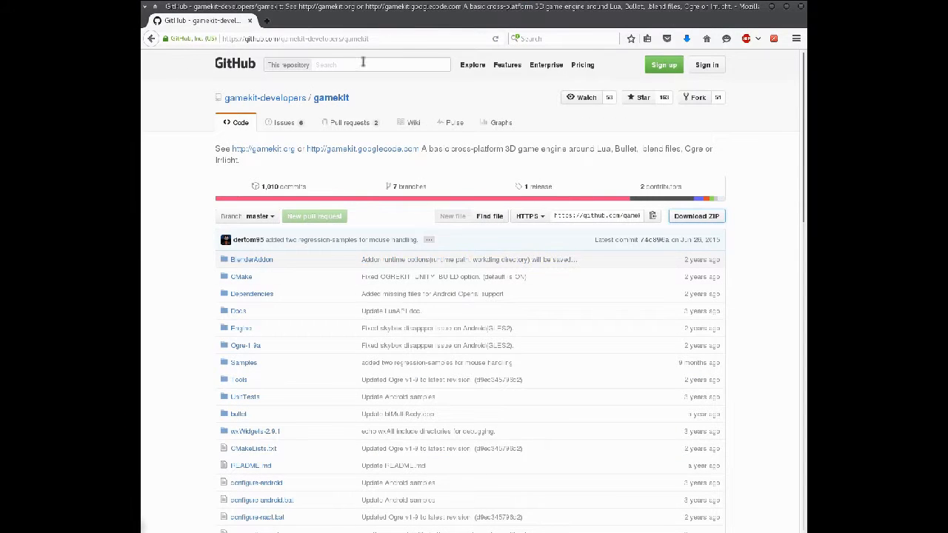
# Download the gamekit repository as gamekit-master.zip and save it to disk.
pyautogui.scroll(-3)
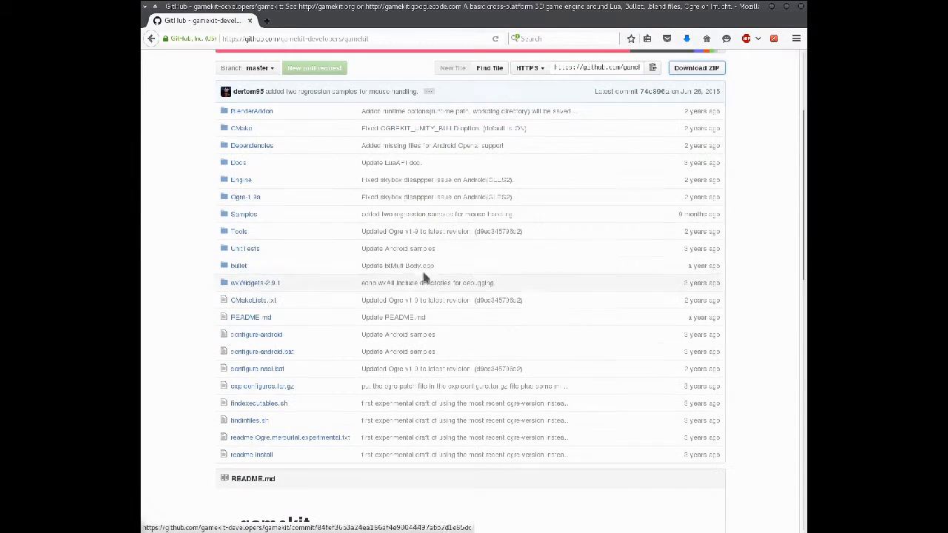
pyautogui.scroll(3)
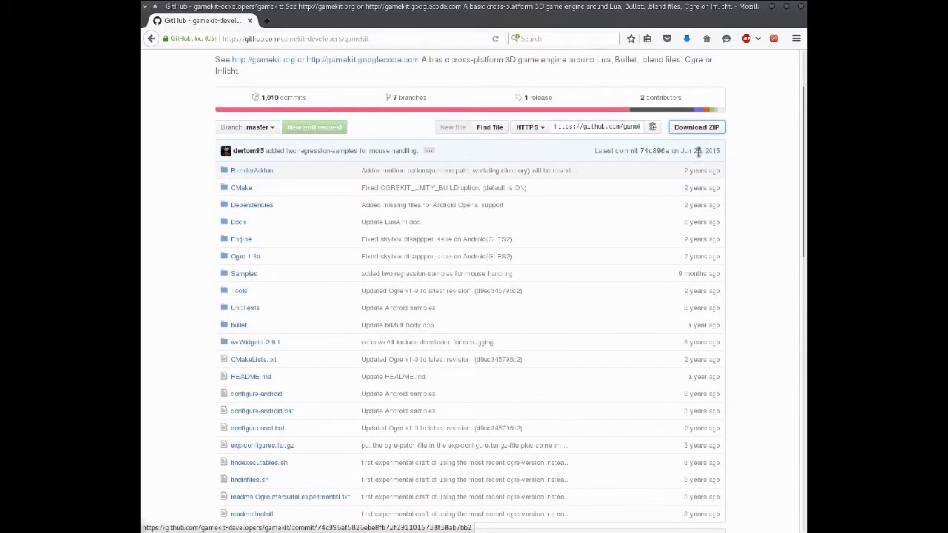
pyautogui.click(695, 127)
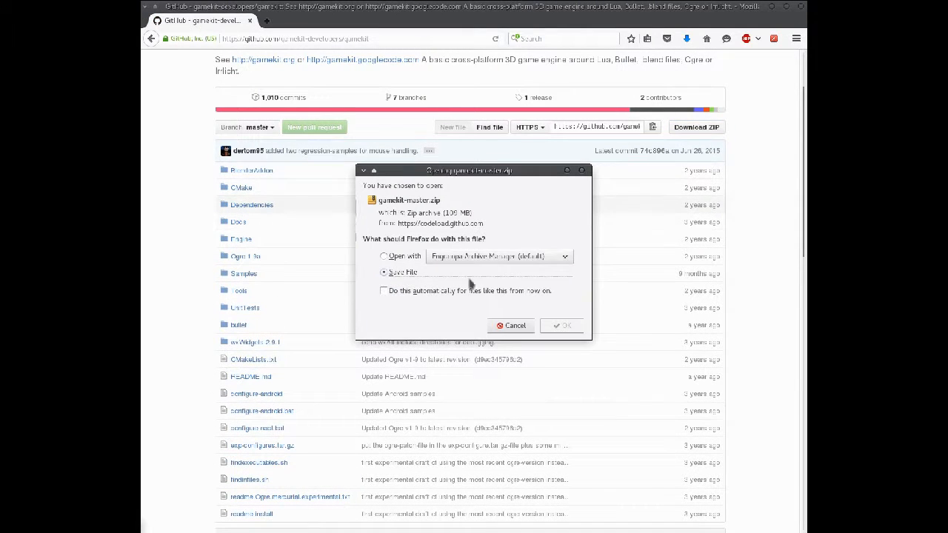
pyautogui.moveTo(518, 334)
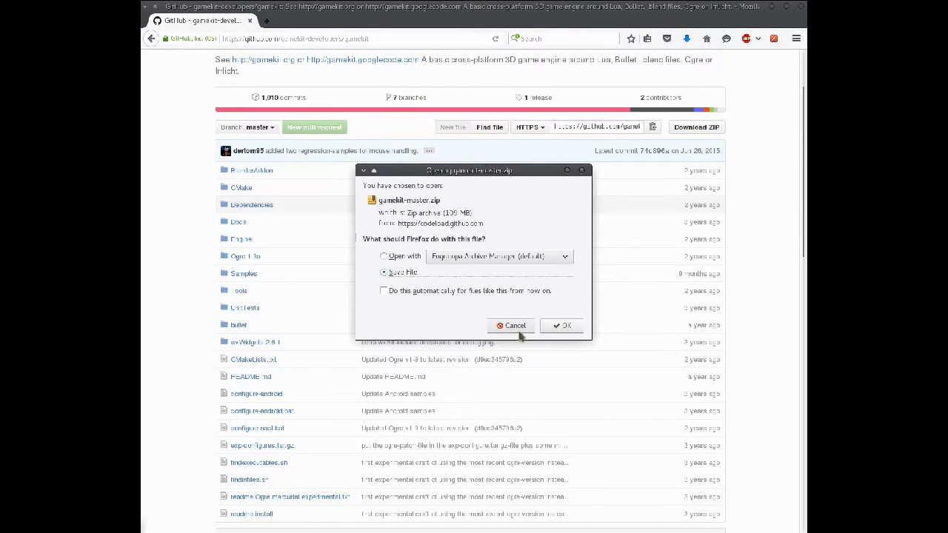
pyautogui.click(515, 325)
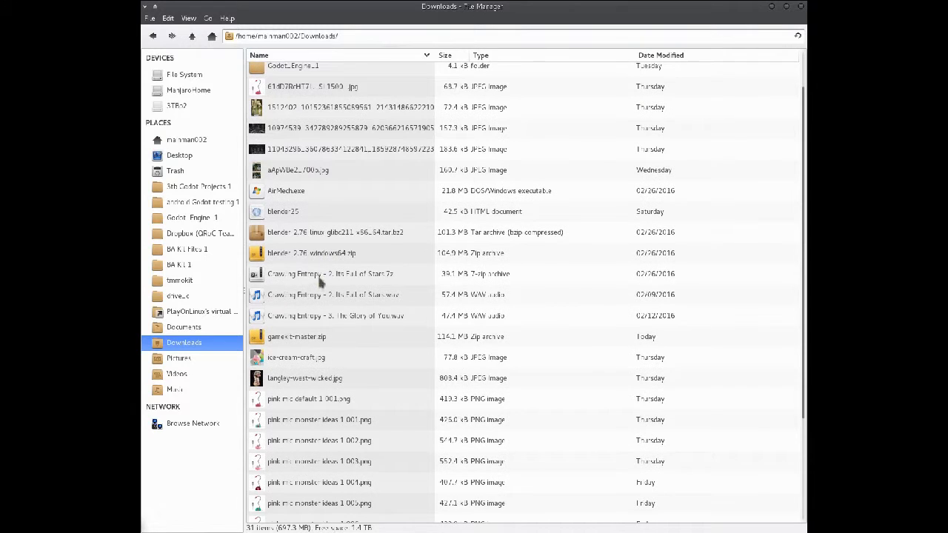
# Extract gamekit-master.zip into Downloads and browse into the new gamekit-master folder.
pyautogui.click(296, 287)
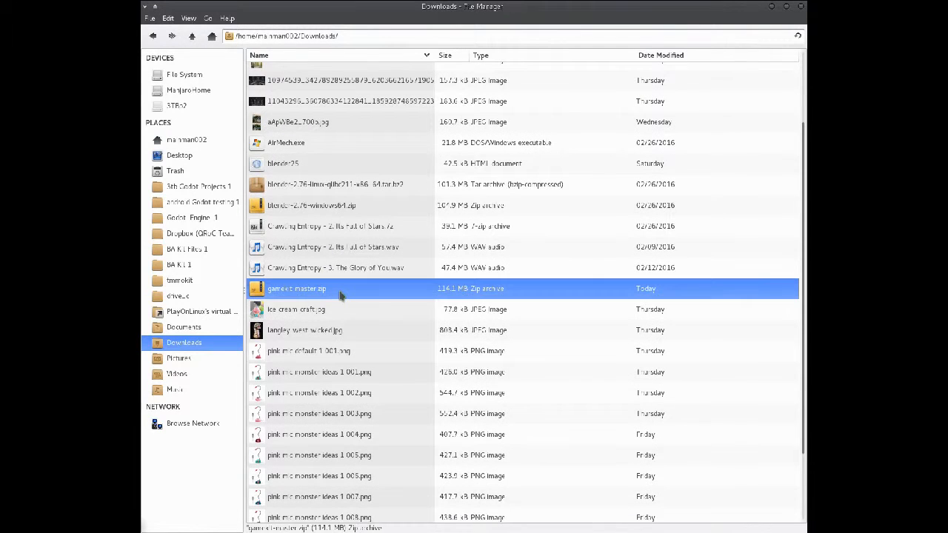
pyautogui.rightClick(296, 287)
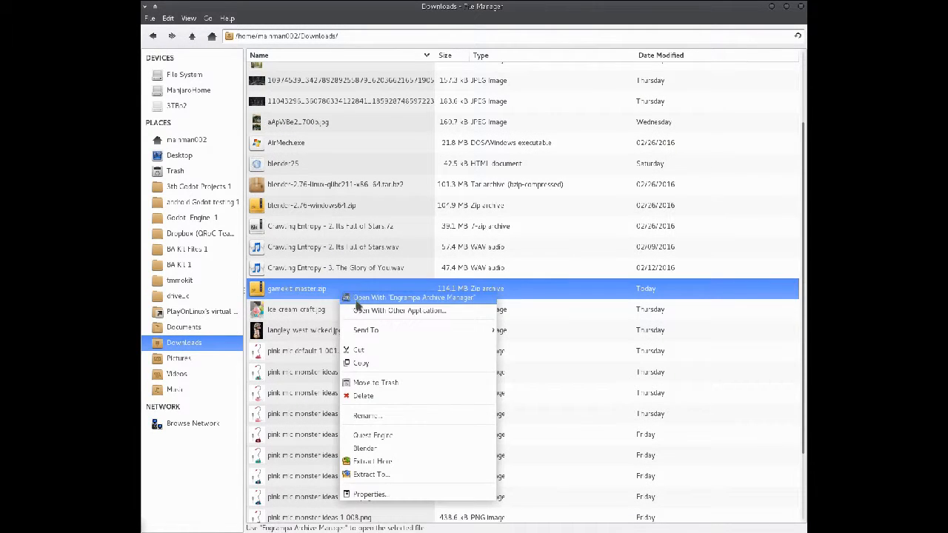
pyautogui.click(414, 297)
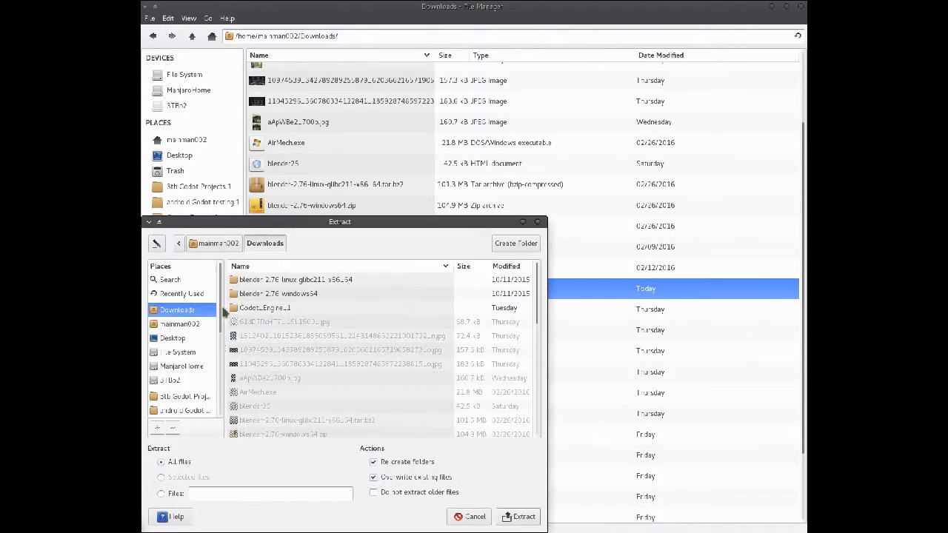
pyautogui.click(524, 516)
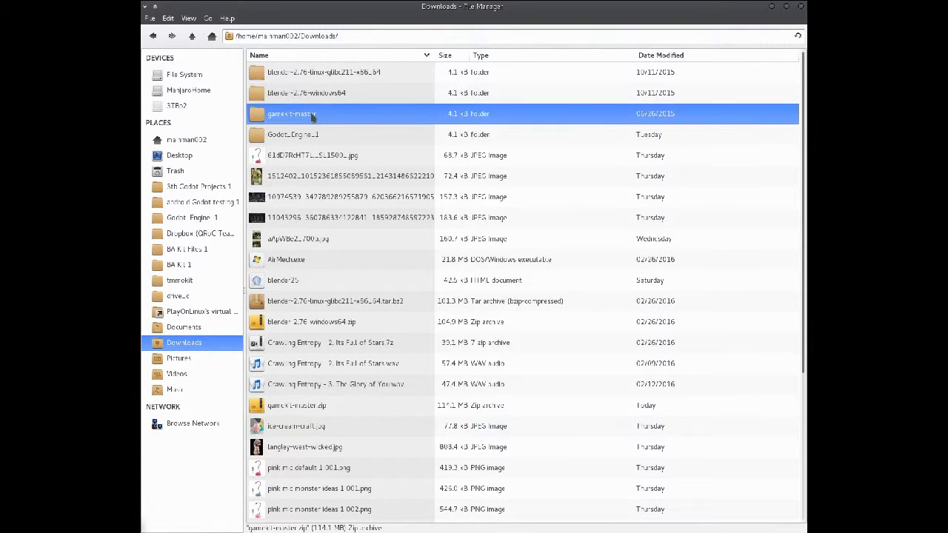
pyautogui.doubleClick(290, 113)
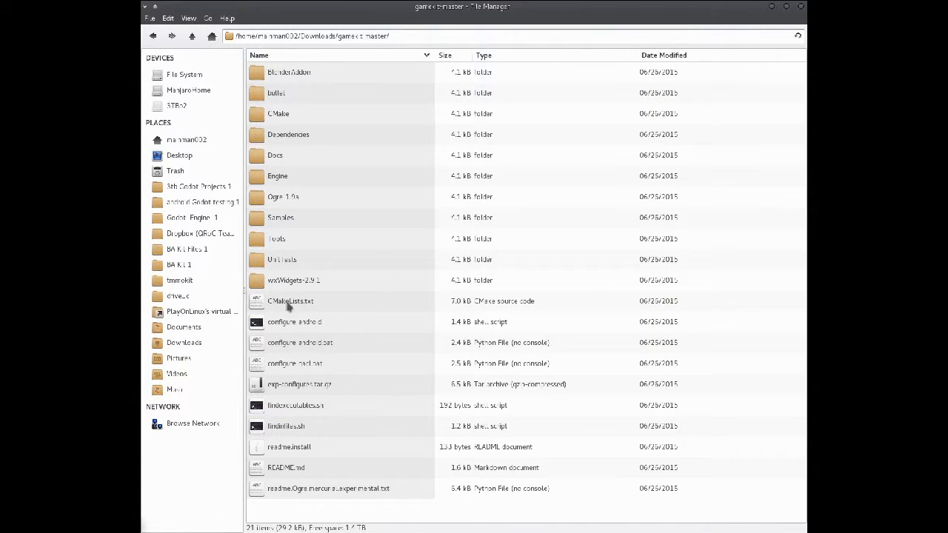
pyautogui.moveTo(299, 284)
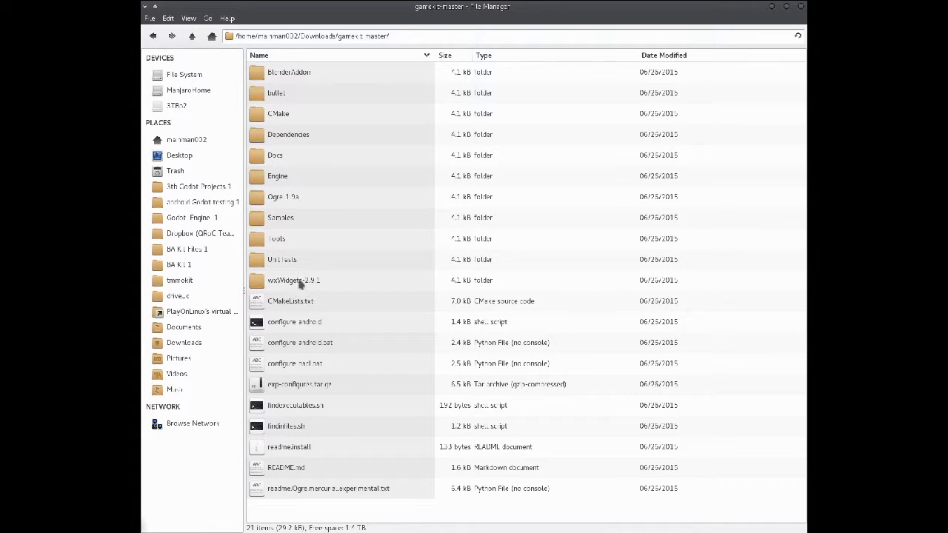
pyautogui.moveTo(358, 404)
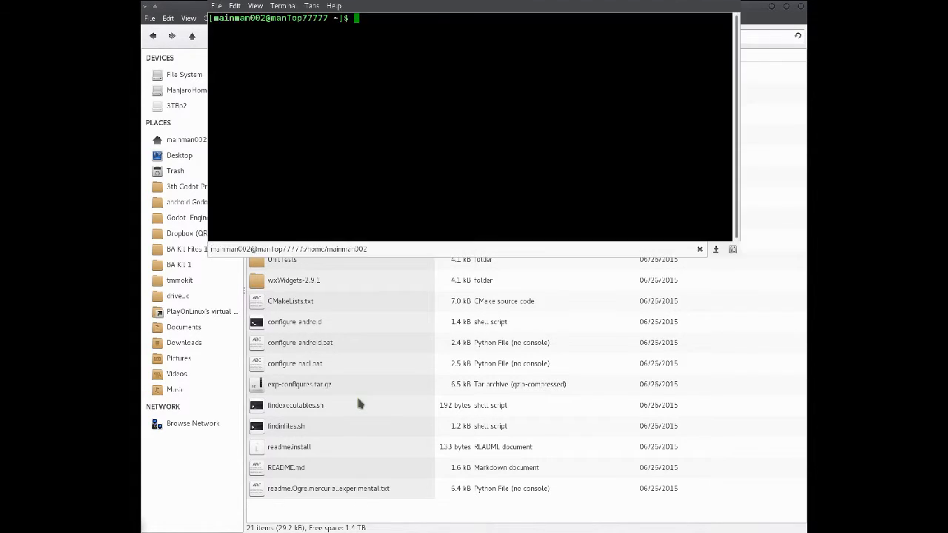
pyautogui.moveTo(511, 124)
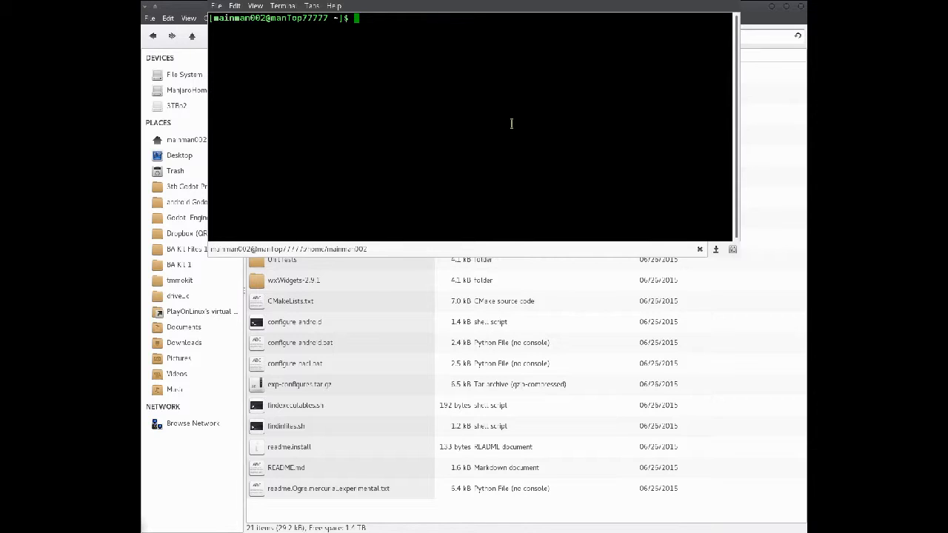
# Run a sudo pacman package-install command at the terminal prompt.
pyautogui.write('sudo pa')
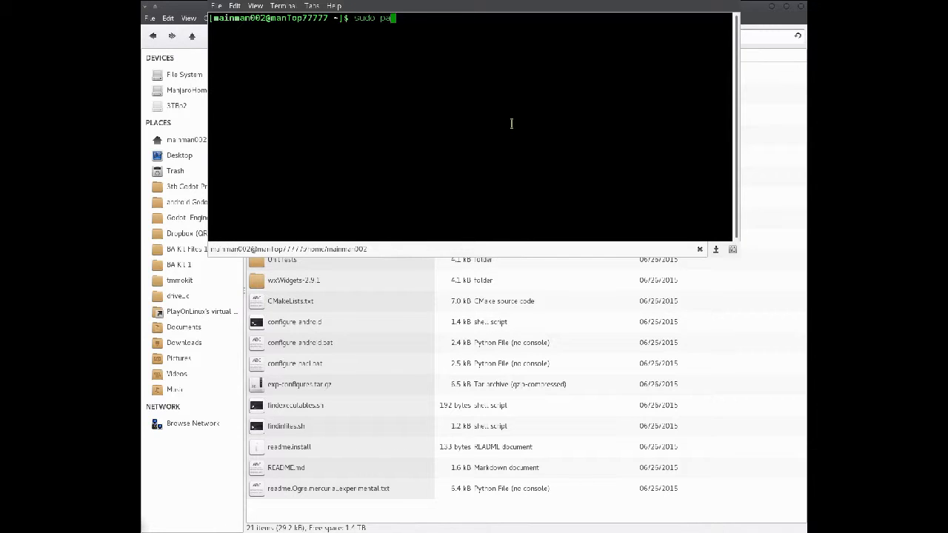
pyautogui.write('c')
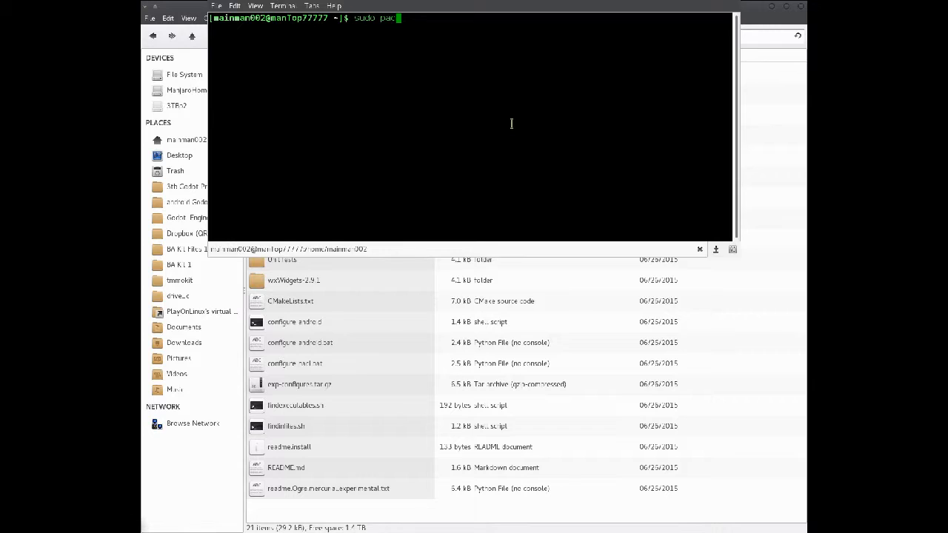
pyautogui.write('man -S c')
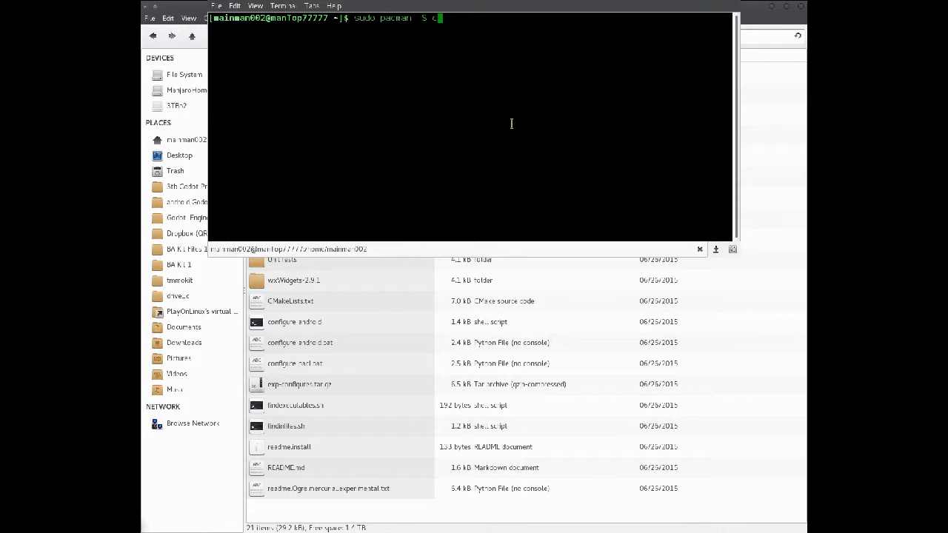
pyautogui.press('Return')
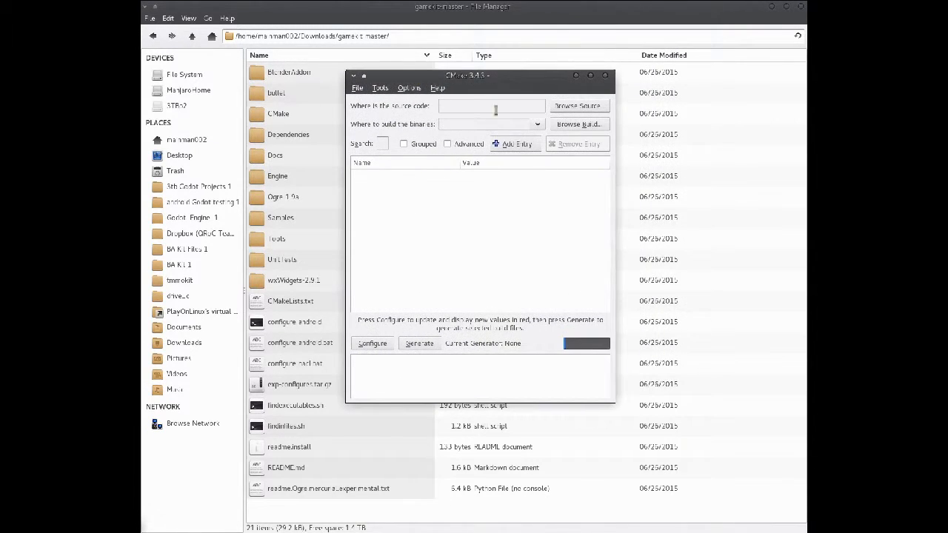
# Point CMake's source at Downloads and its build output at a new gameKit Compiled folder.
pyautogui.click(578, 105)
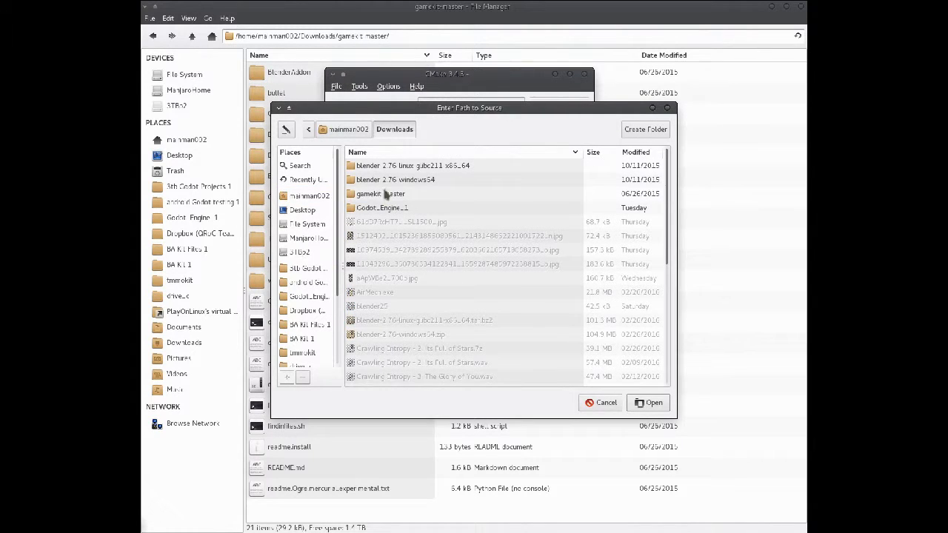
pyautogui.click(648, 402)
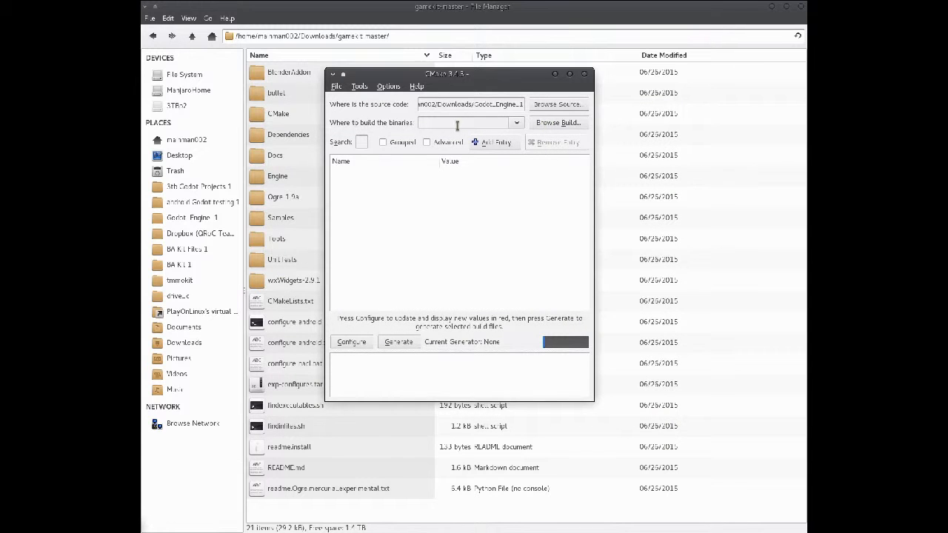
pyautogui.click(556, 122)
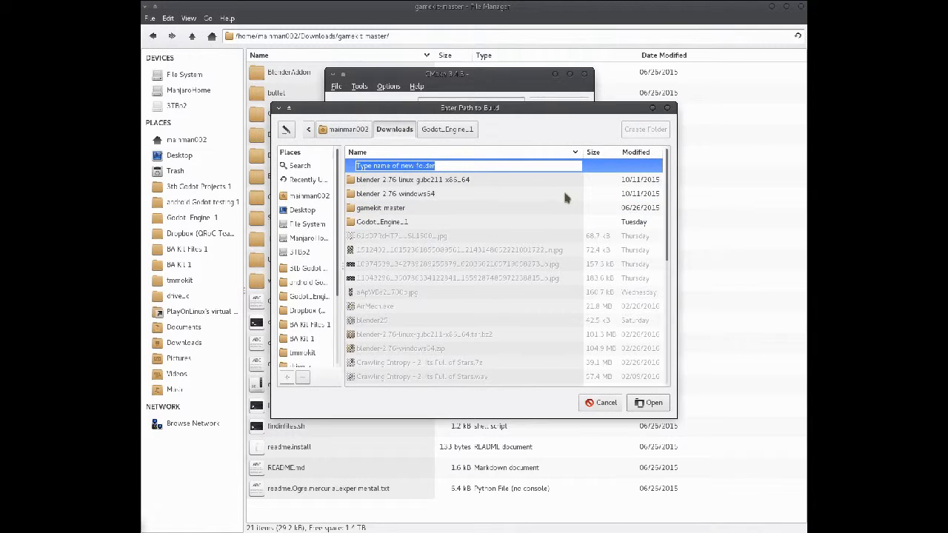
pyautogui.write('gameKit')
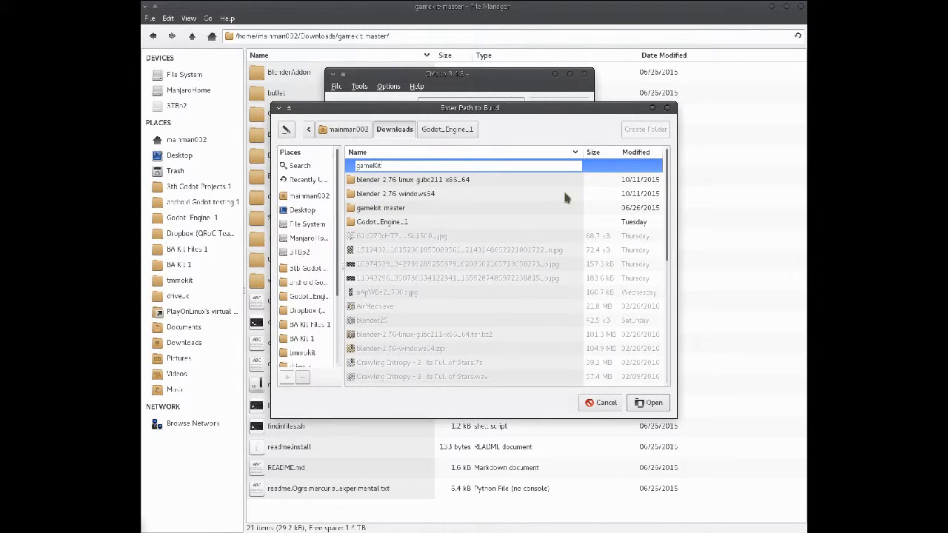
pyautogui.write('Compil')
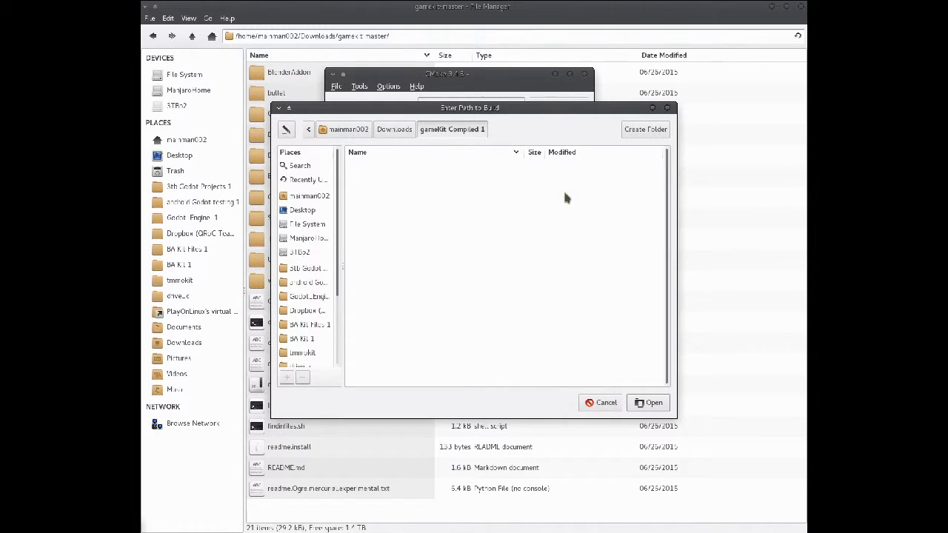
pyautogui.click(653, 403)
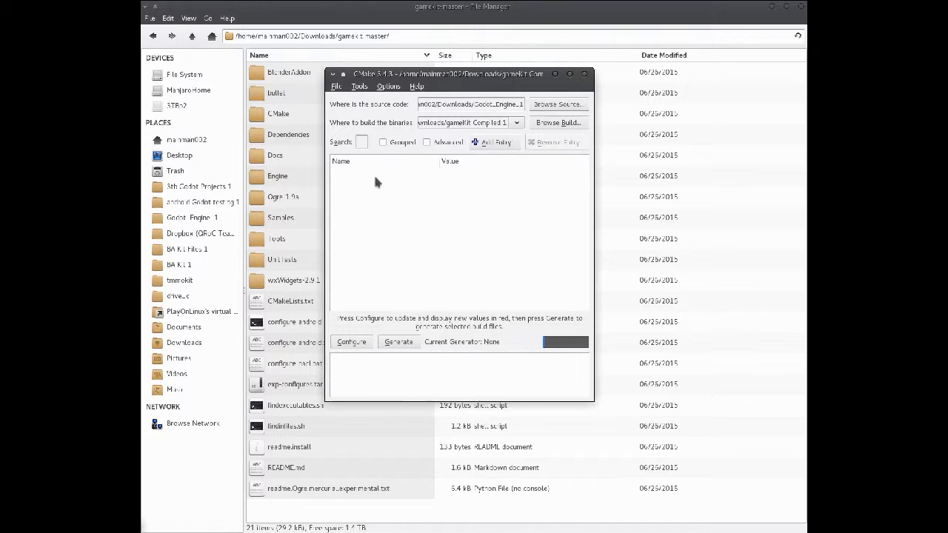
# Start configuring and choose Ninja as the project generator.
pyautogui.click(351, 340)
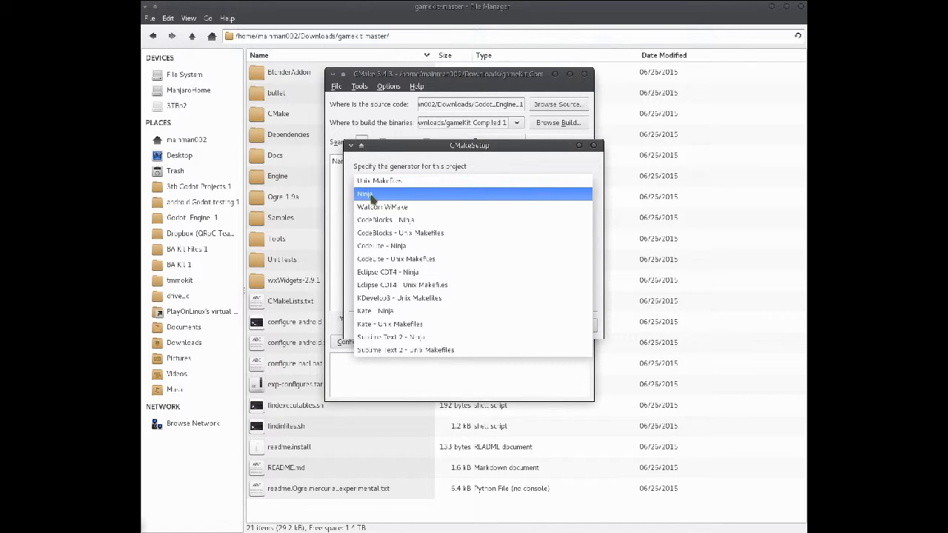
pyautogui.click(364, 194)
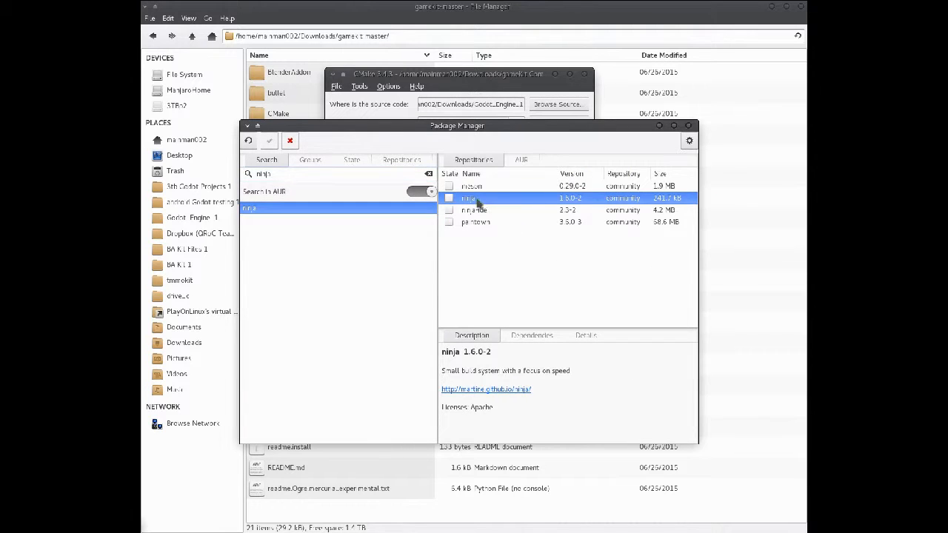
# Install the ninja 1.6.0-2 package, confirming the transaction and authenticating.
pyautogui.click(270, 140)
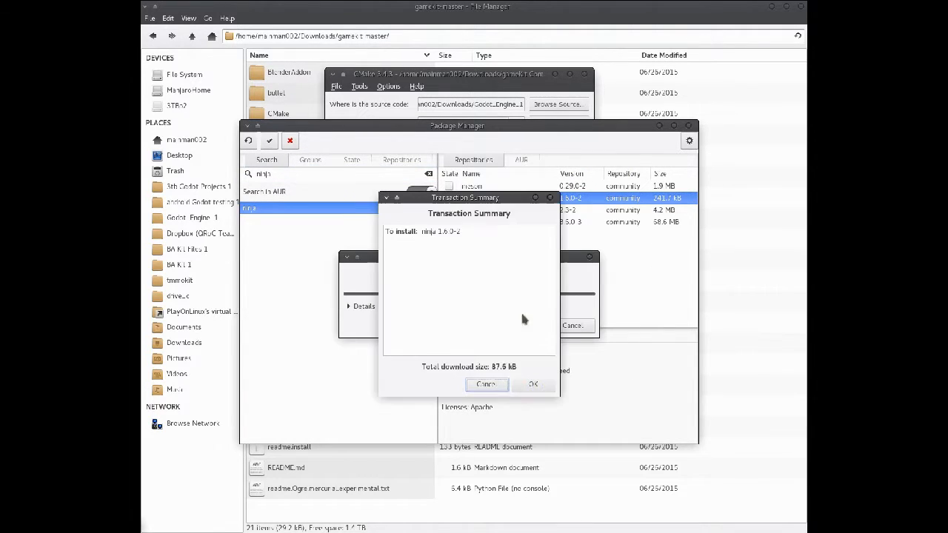
pyautogui.click(533, 383)
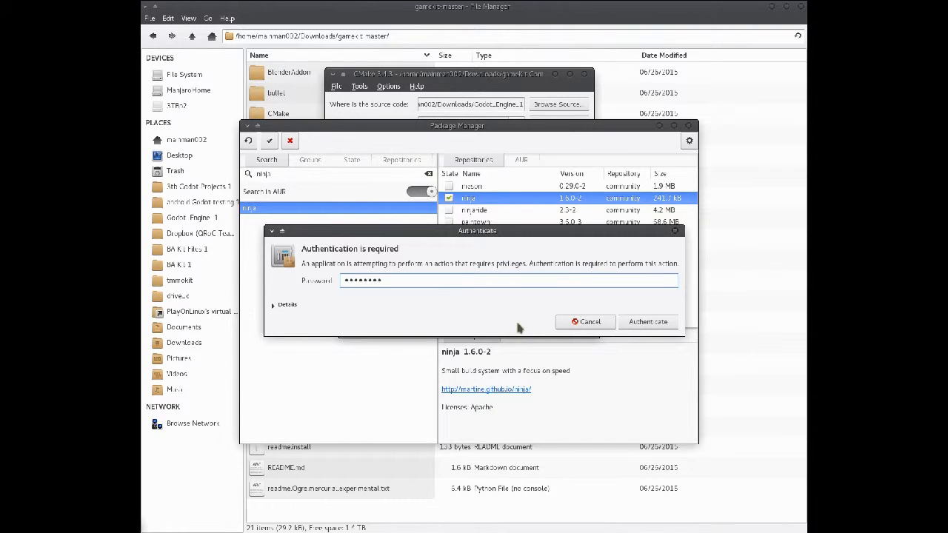
pyautogui.click(647, 321)
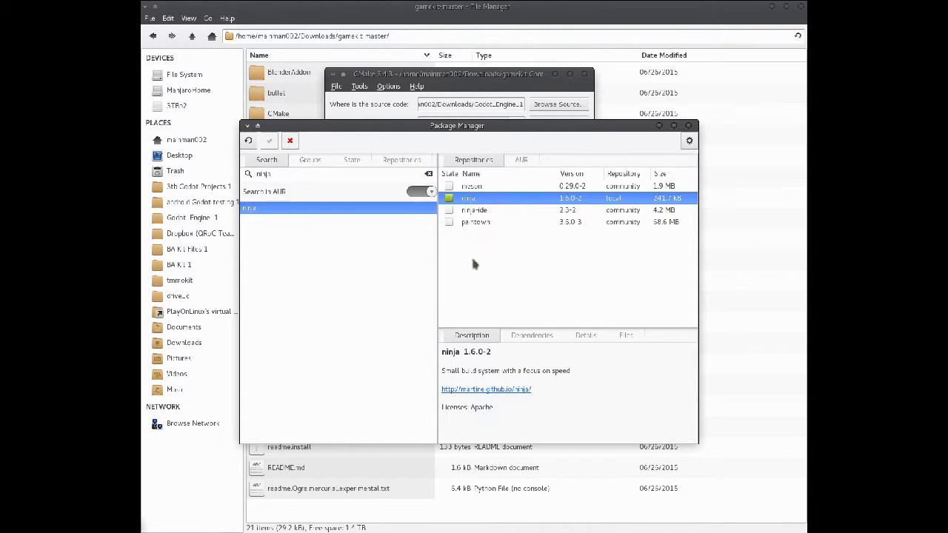
pyautogui.moveTo(555, 361)
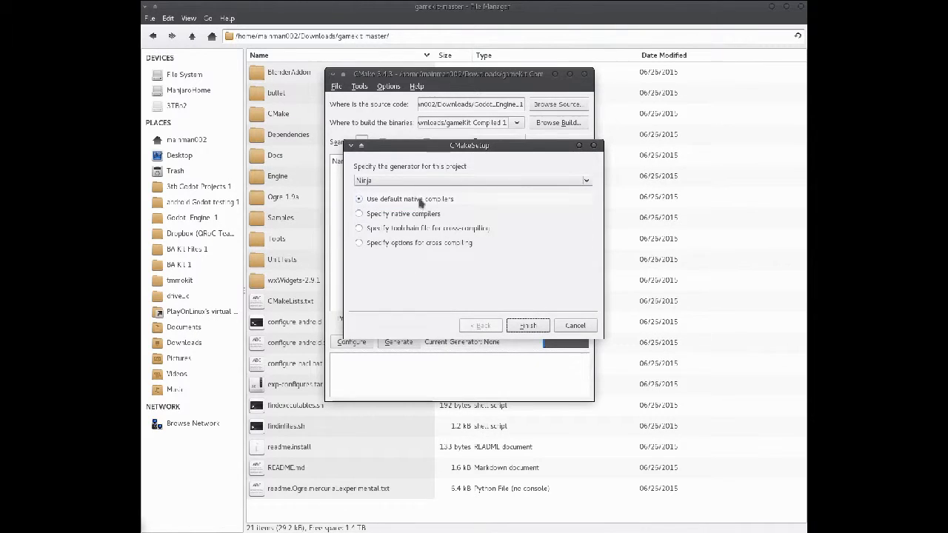
# Accept Ninja with default compilers and dismiss the repeated configuration errors.
pyautogui.click(527, 325)
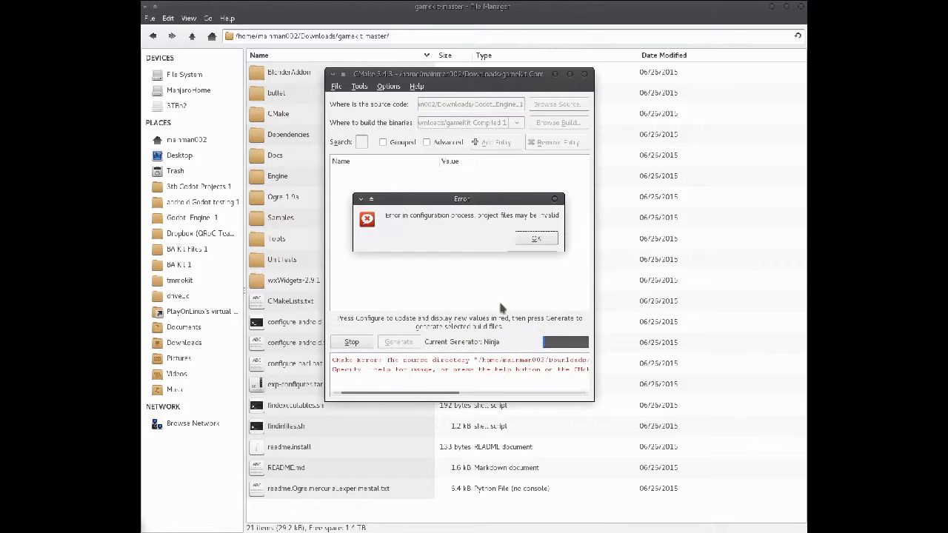
pyautogui.click(536, 237)
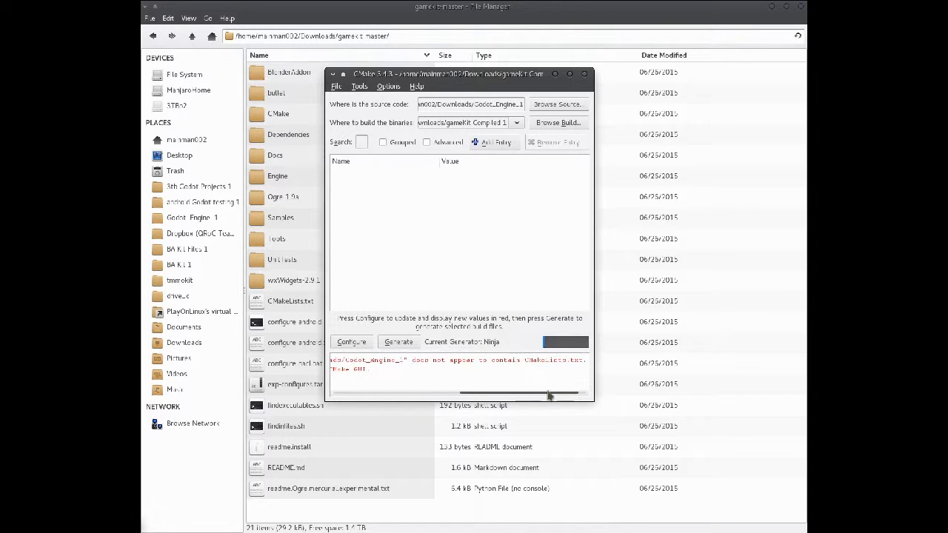
pyautogui.click(351, 340)
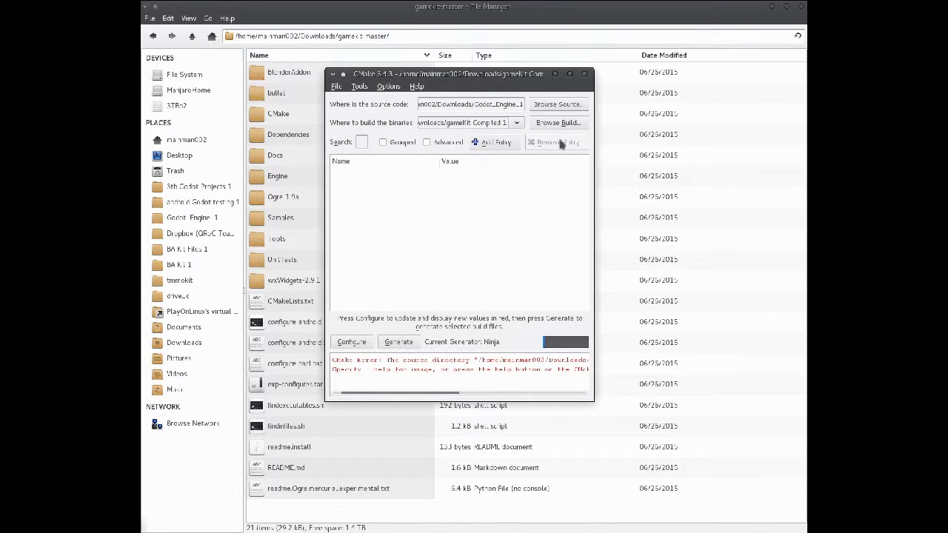
pyautogui.moveTo(556, 126)
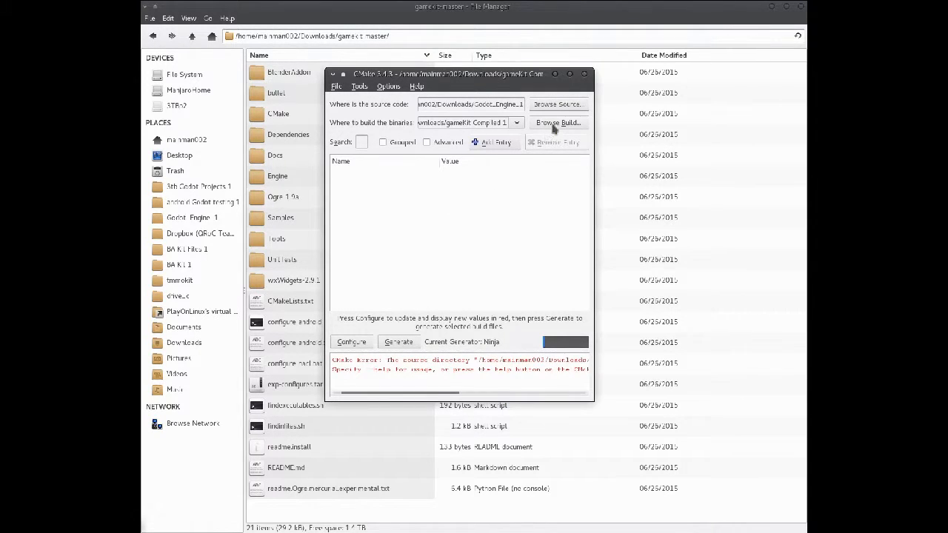
pyautogui.click(352, 341)
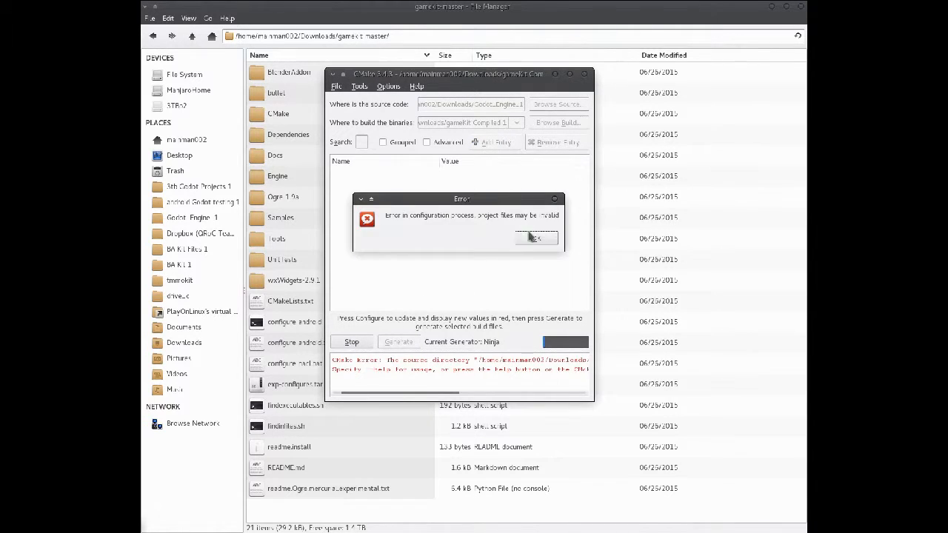
pyautogui.click(535, 237)
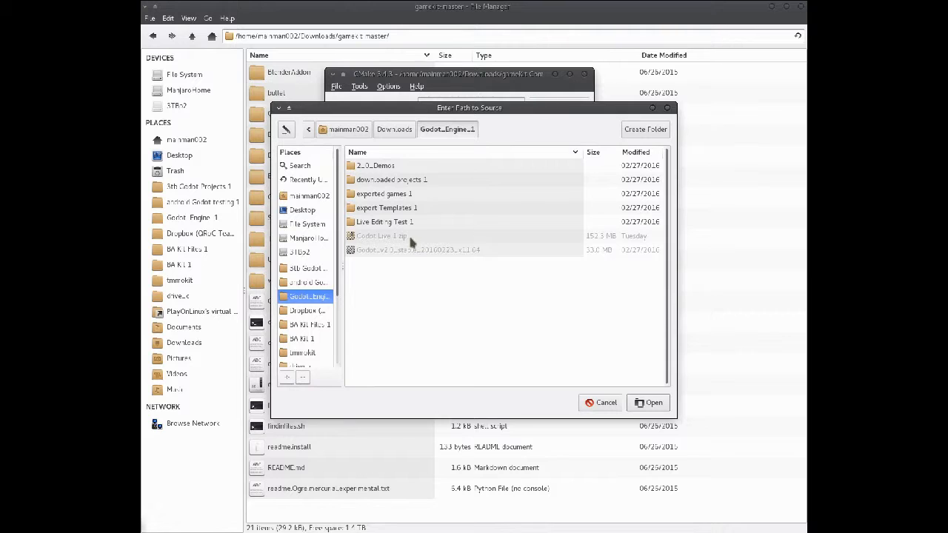
# Set the CMake source folder to Downloads/gamekit-master.
pyautogui.click(394, 128)
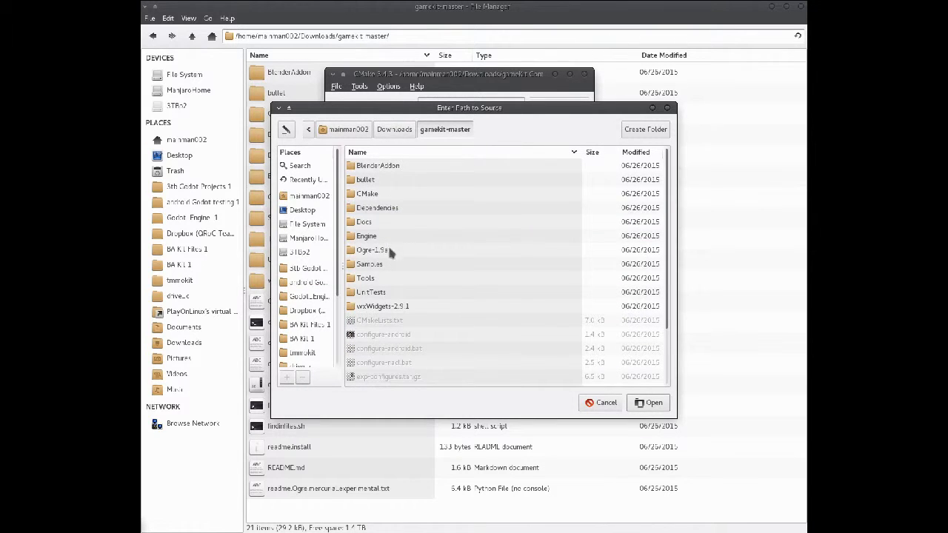
pyautogui.click(648, 403)
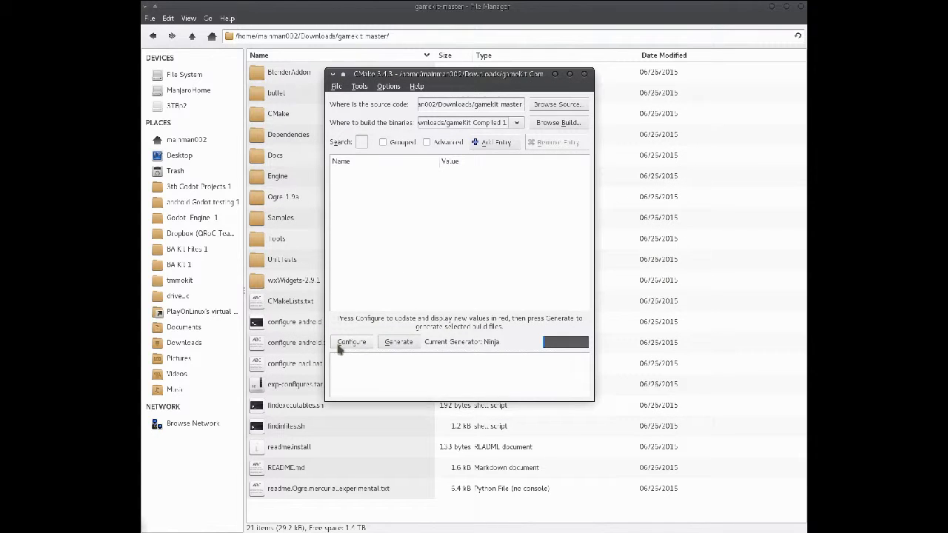
# Configure the gamekit project until its cache options settle, then close CMake.
pyautogui.click(352, 340)
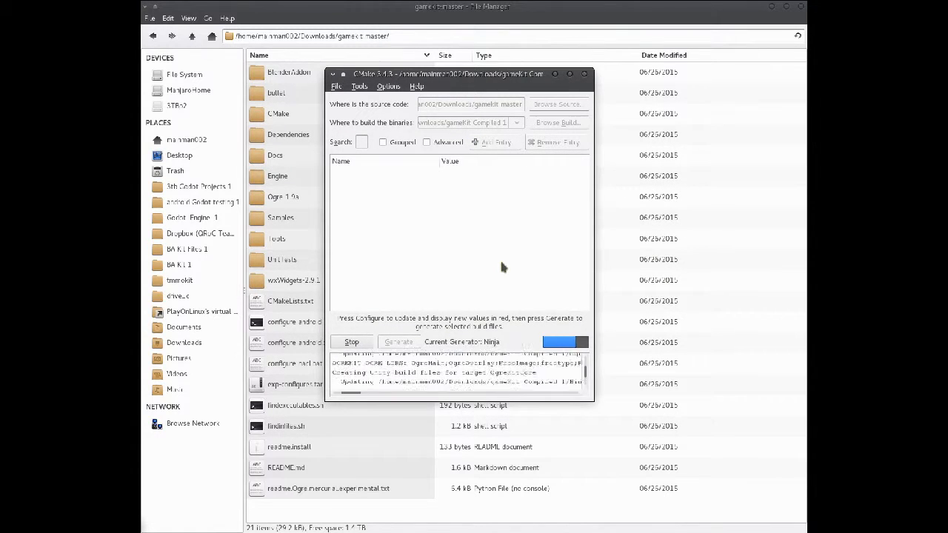
pyautogui.click(351, 340)
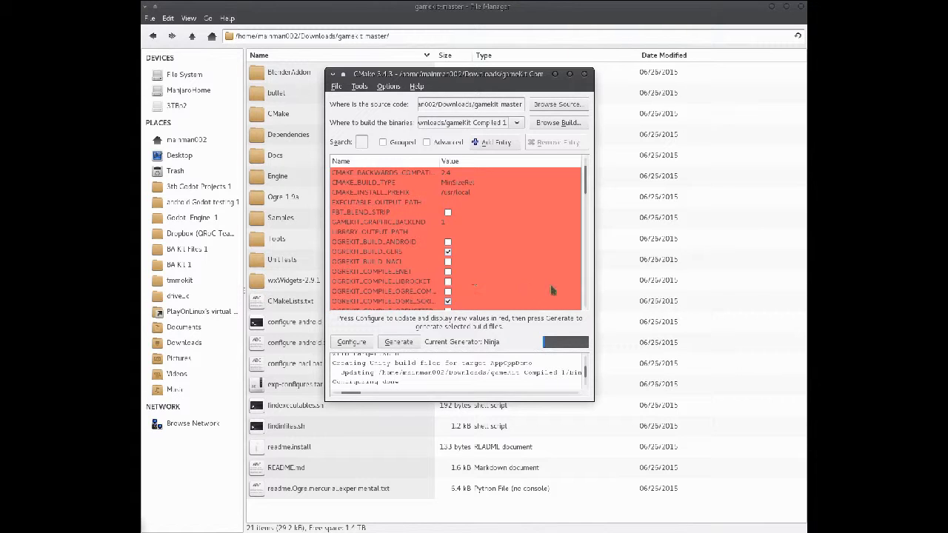
pyautogui.scroll(-3)
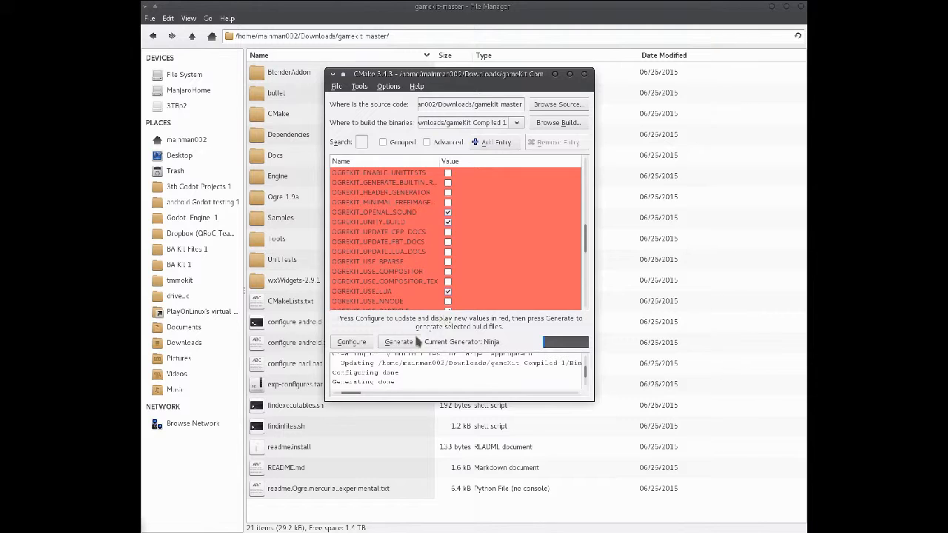
pyautogui.click(398, 340)
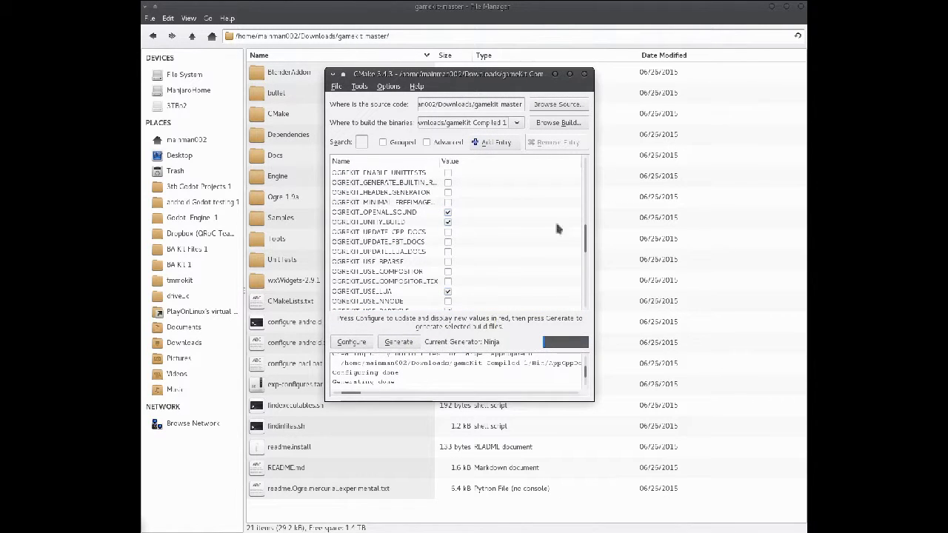
pyautogui.click(583, 75)
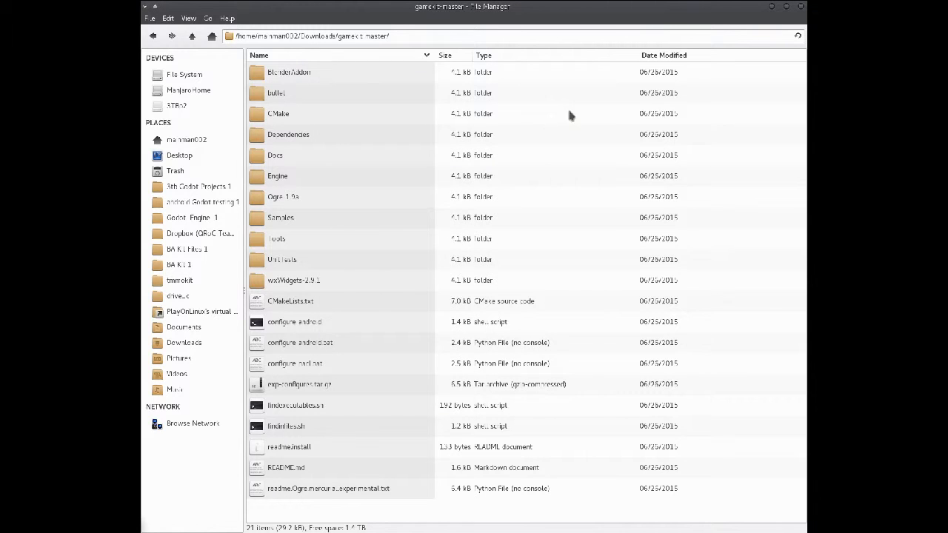
pyautogui.moveTo(294, 273)
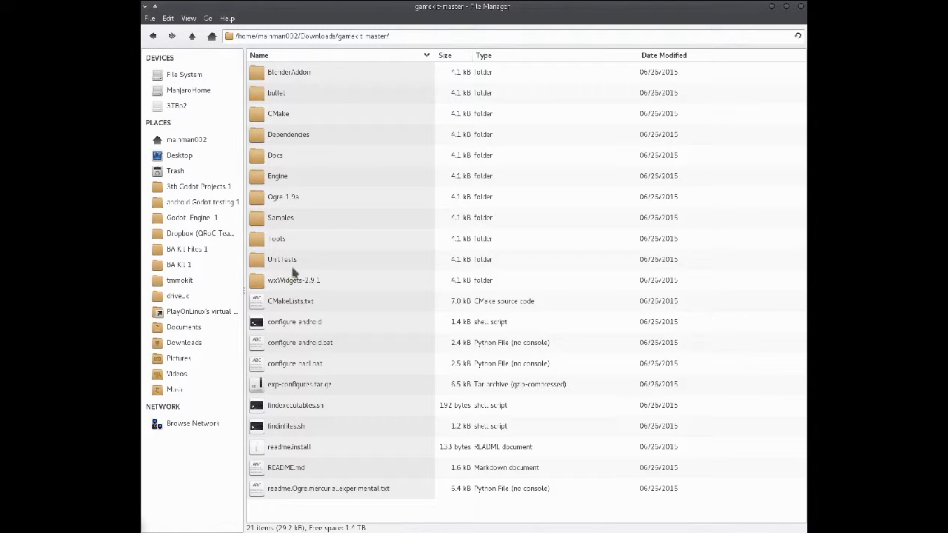
# Browse the Engine and CMake subfolders, returning to gamekit-master with its generated Makefile and CMakeCache.txt.
pyautogui.doubleClick(277, 174)
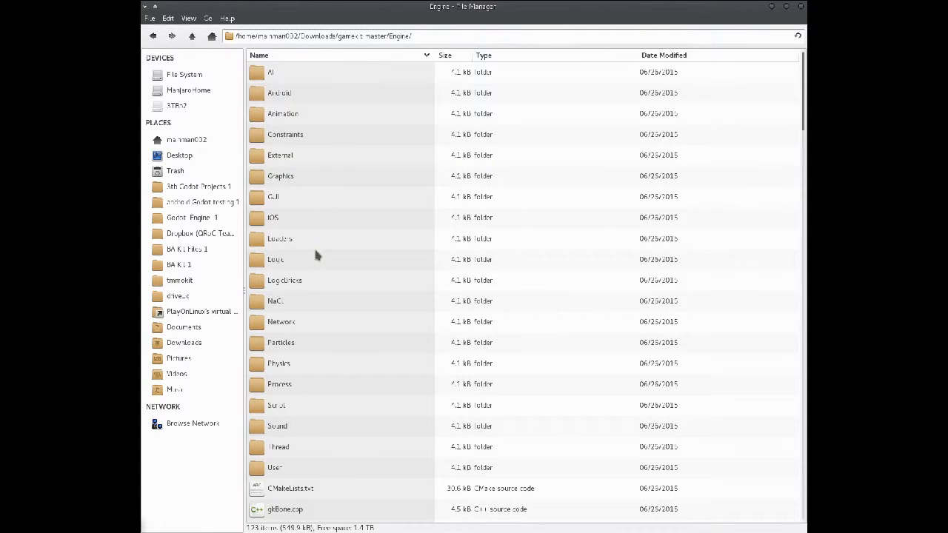
pyautogui.click(191, 36)
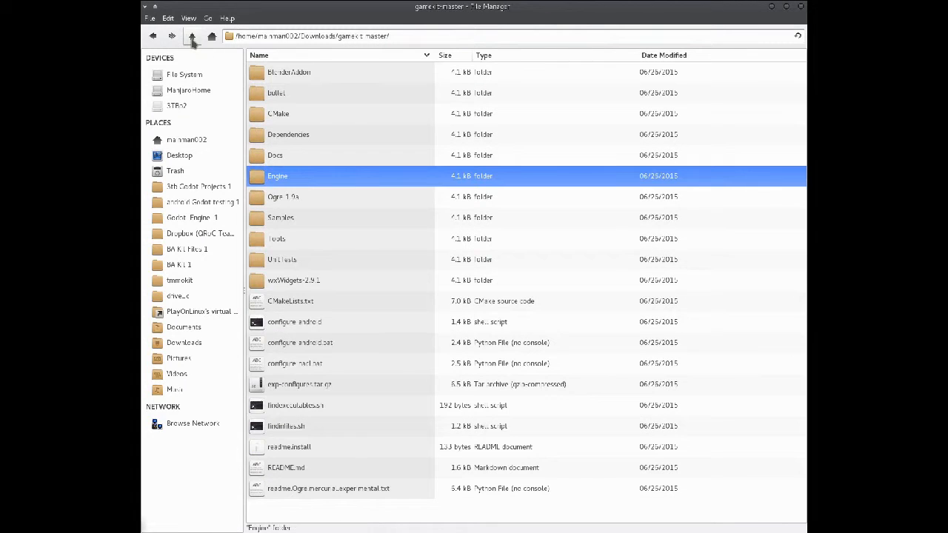
pyautogui.moveTo(299, 77)
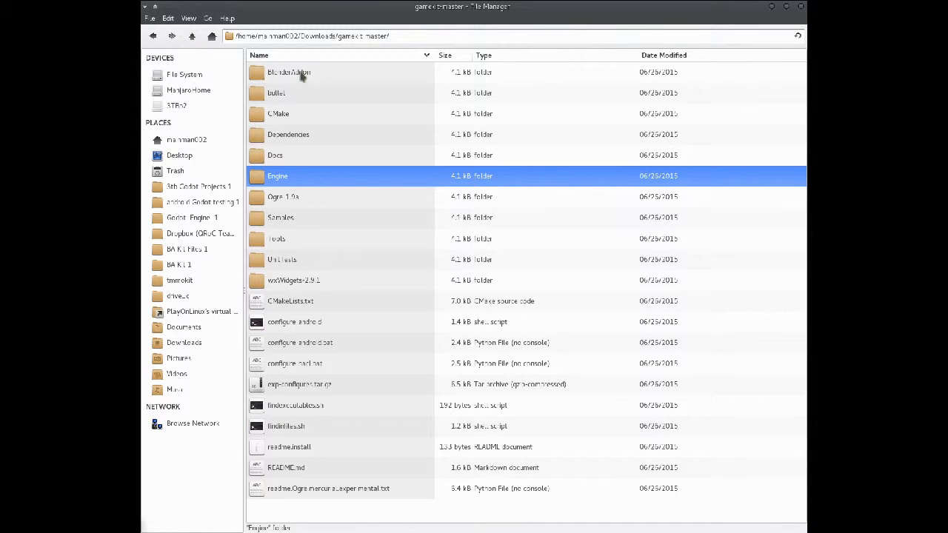
pyautogui.moveTo(311, 397)
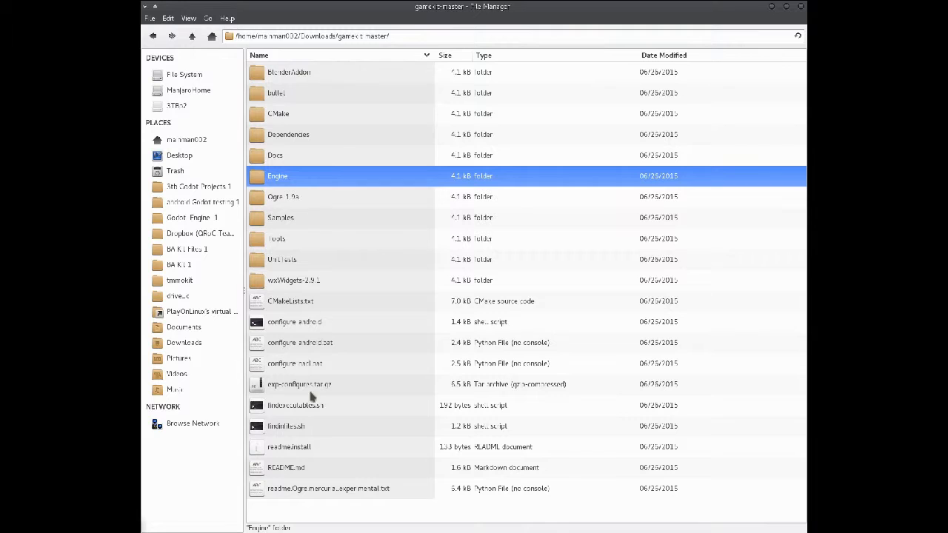
pyautogui.moveTo(302, 480)
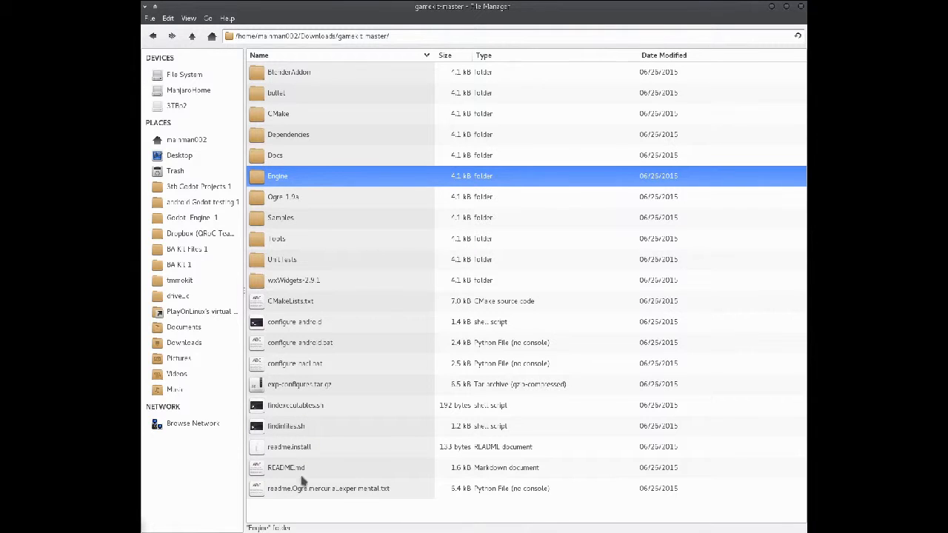
pyautogui.moveTo(331, 299)
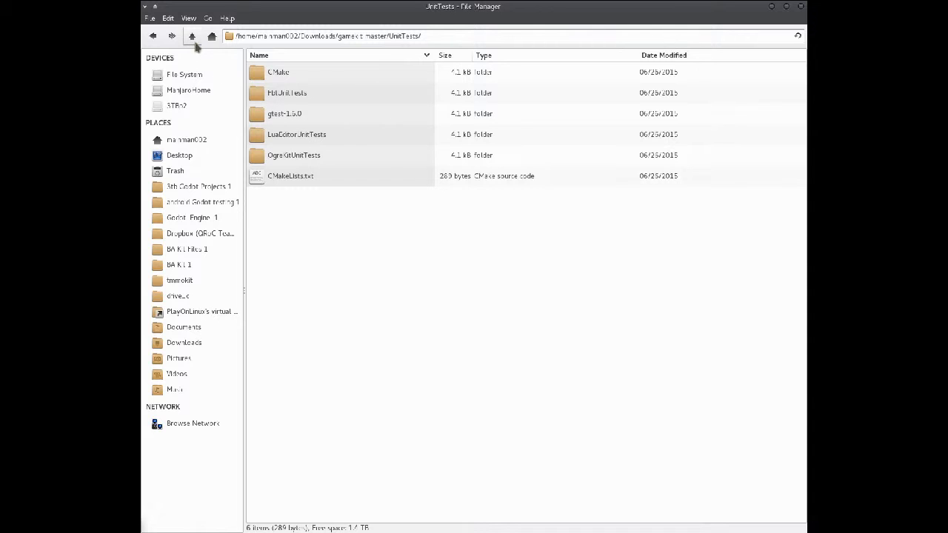
pyautogui.click(191, 35)
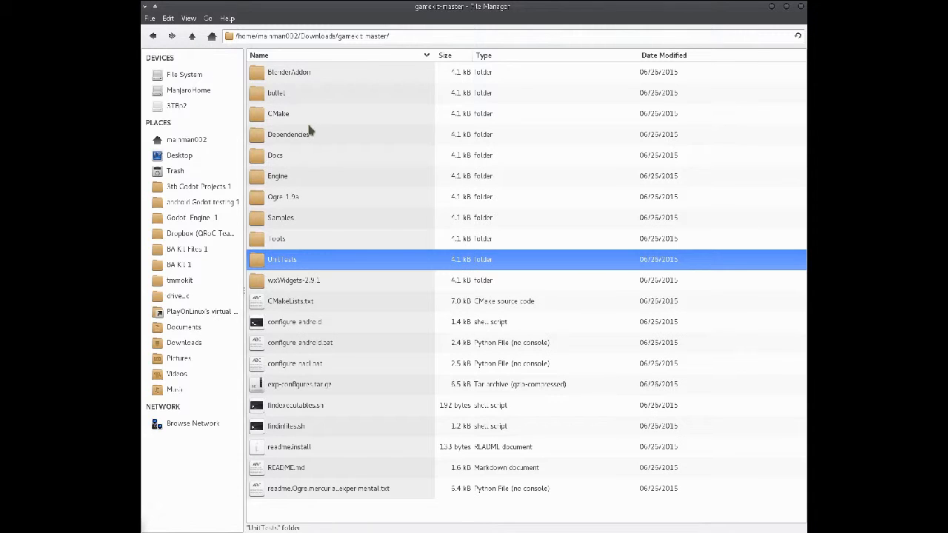
pyautogui.doubleClick(278, 113)
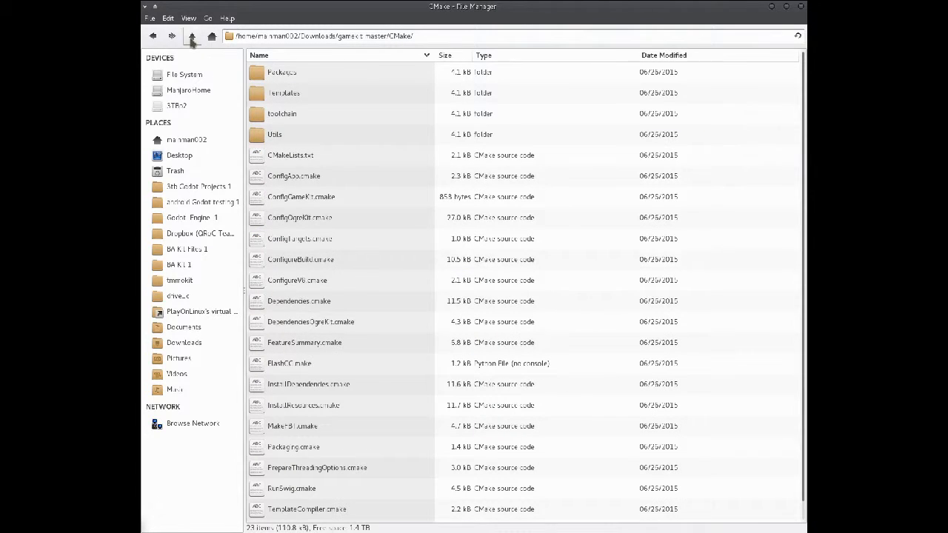
pyautogui.click(191, 35)
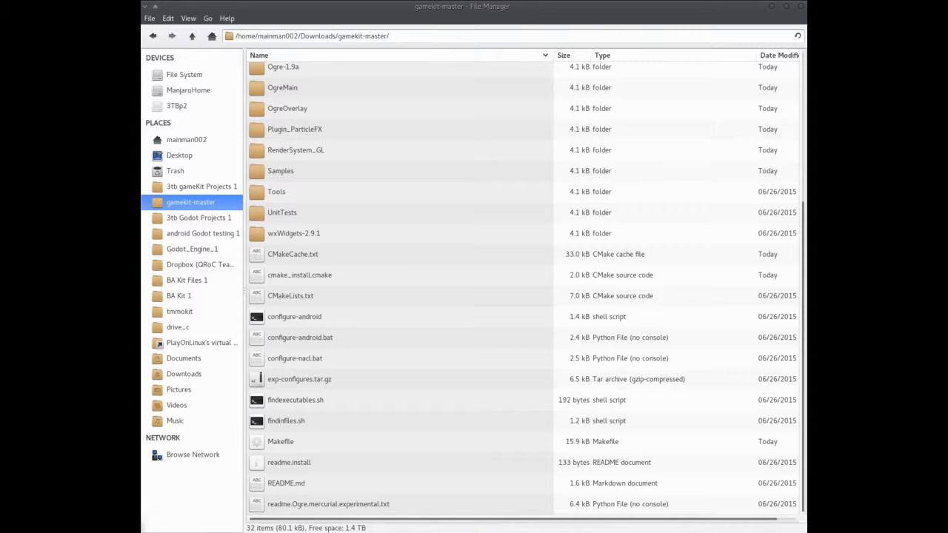
pyautogui.moveTo(465, 388)
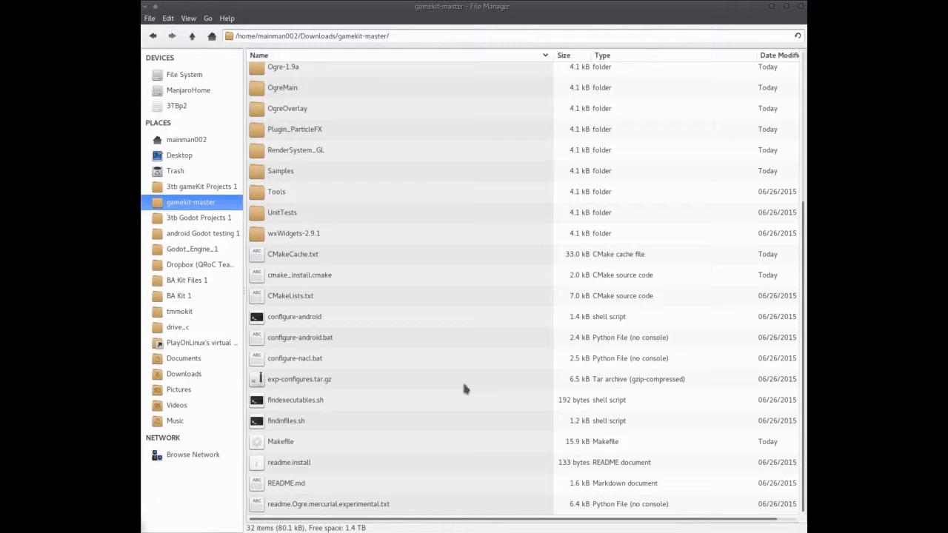
pyautogui.moveTo(437, 167)
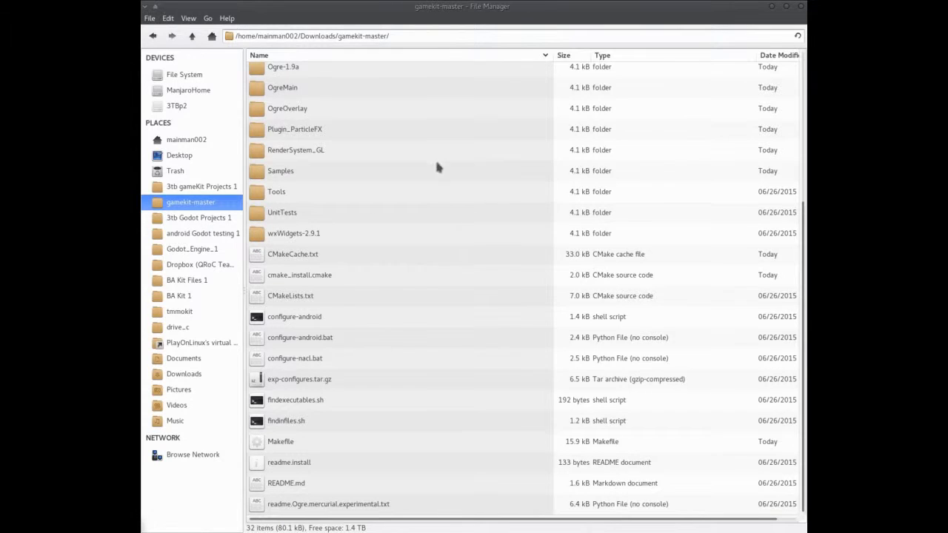
pyautogui.scroll(3)
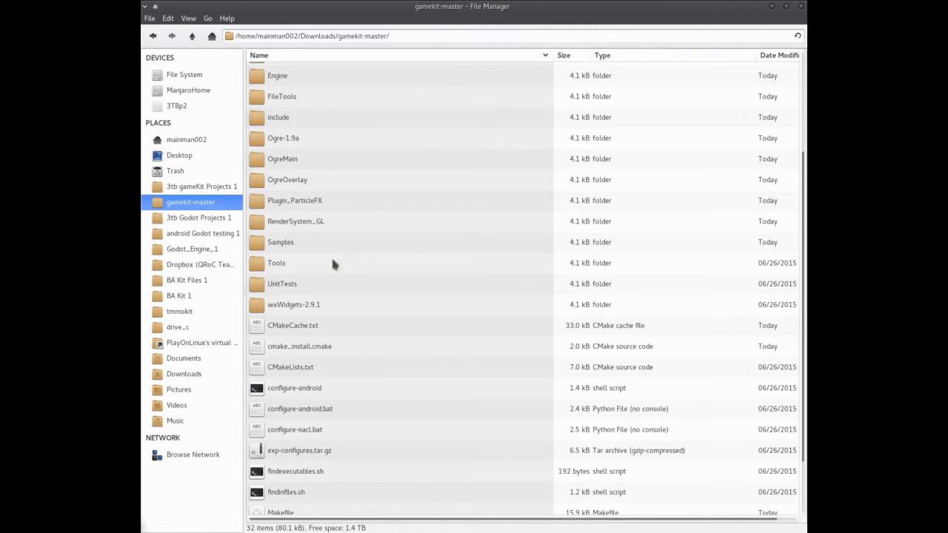
pyautogui.scroll(-3)
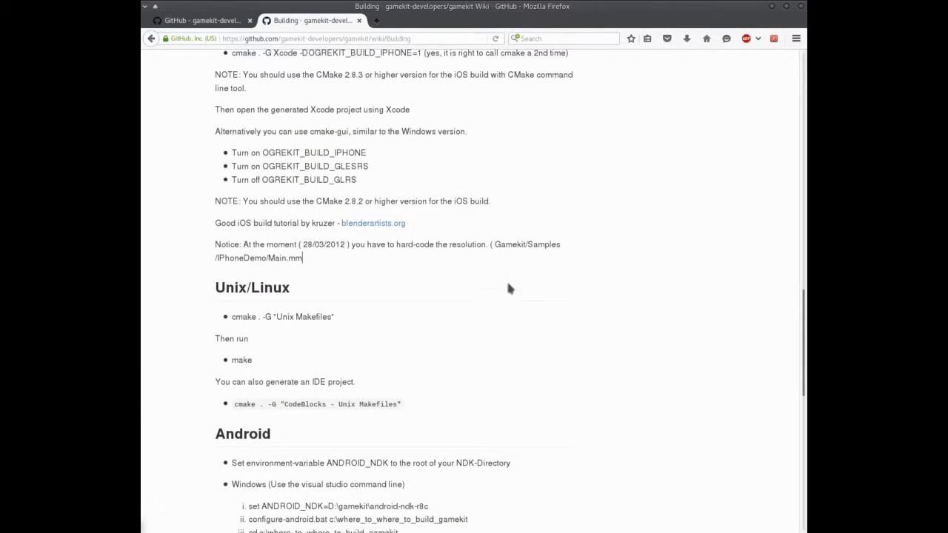
# Reopen the gamekit-master folder to launch a terminal there.
pyautogui.doubleClick(242, 317)
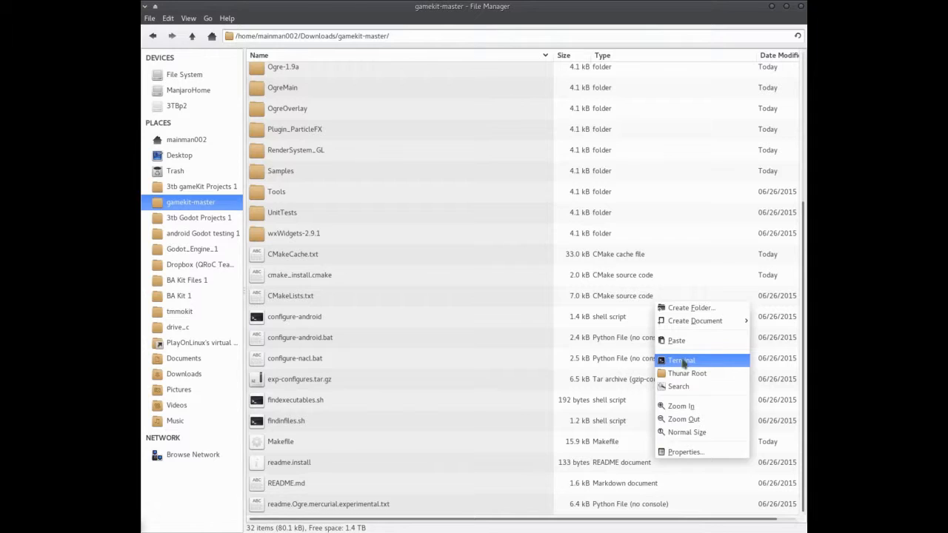
# Run cmake . -G "Unix Makefiles" and make in a terminal opened in gamekit-master.
pyautogui.click(680, 360)
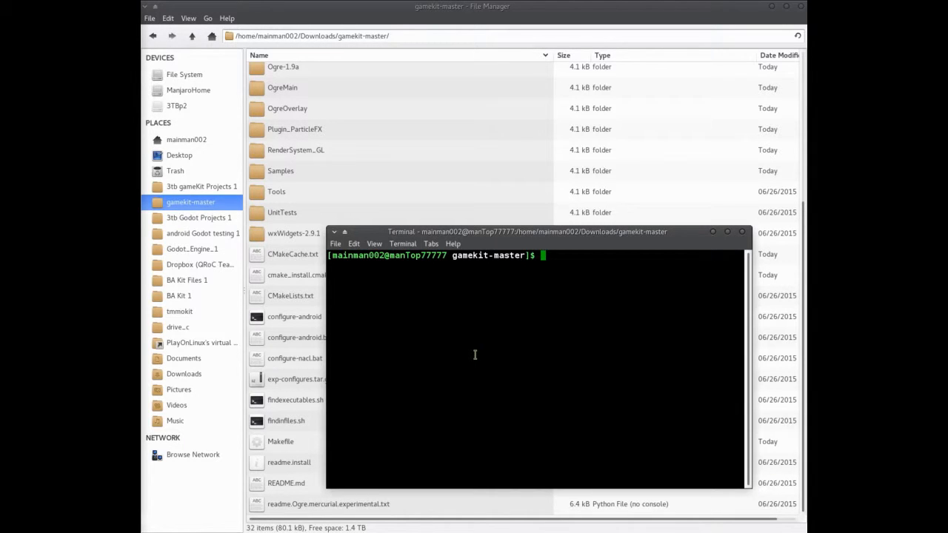
pyautogui.write('cmake . -G "Unix Makefiles"')
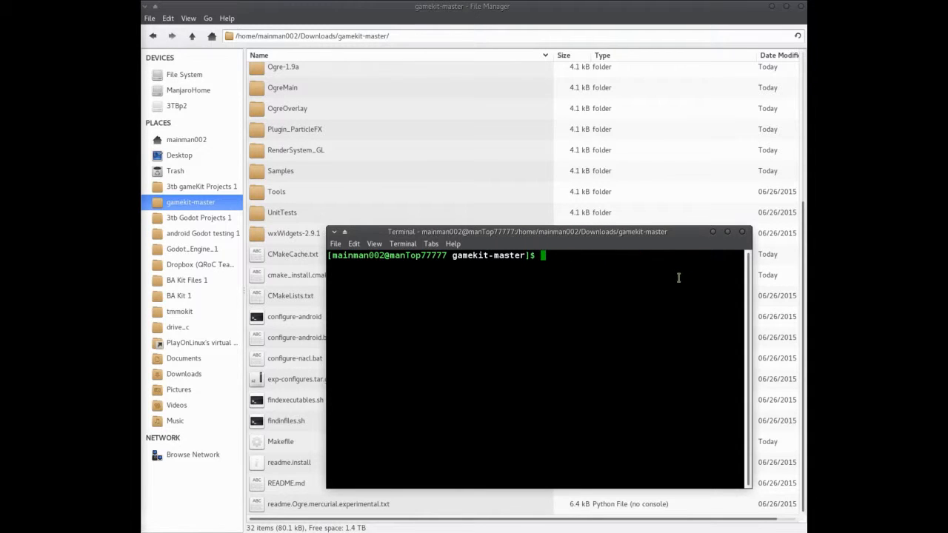
pyautogui.write('mak')
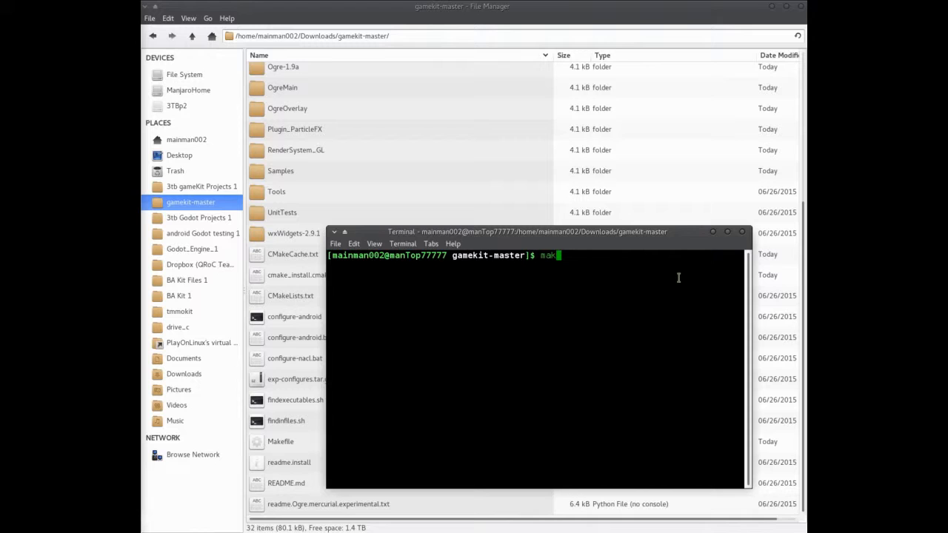
pyautogui.moveTo(654, 287)
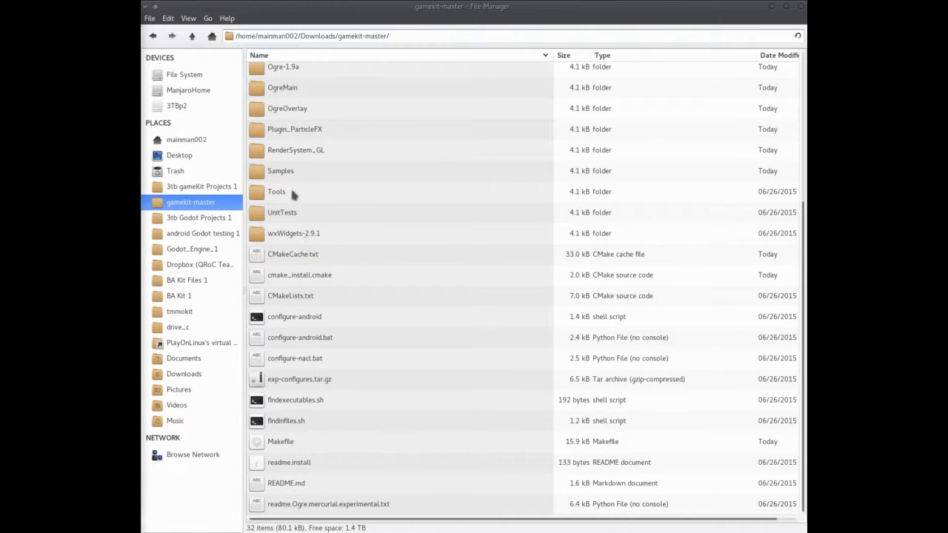
# Navigate into Samples/Runtime, listing AppOgreKit and the Blender scenes.
pyautogui.doubleClick(280, 172)
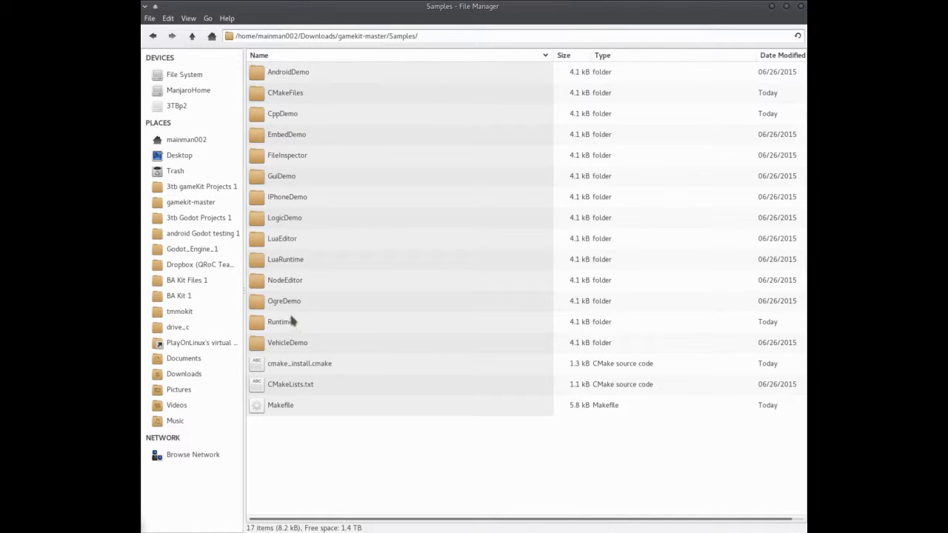
pyautogui.click(192, 36)
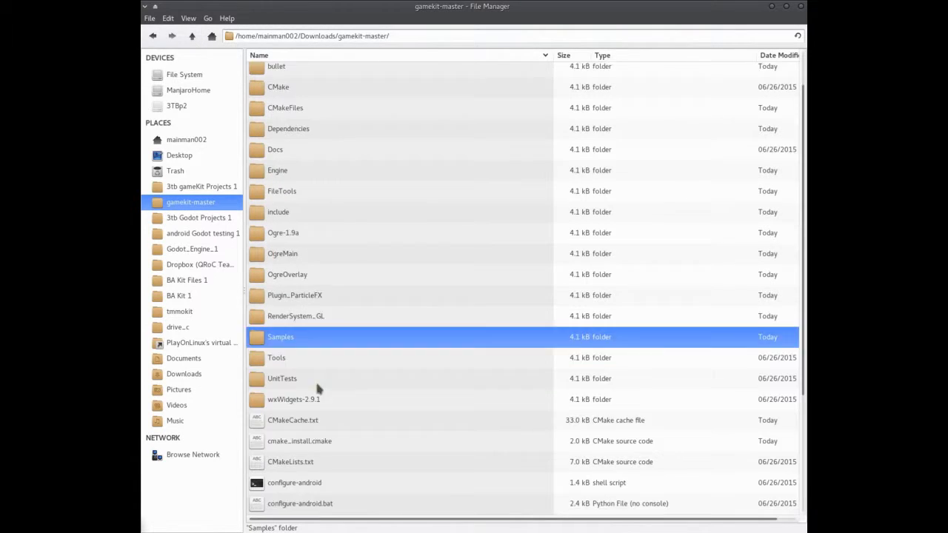
pyautogui.doubleClick(279, 338)
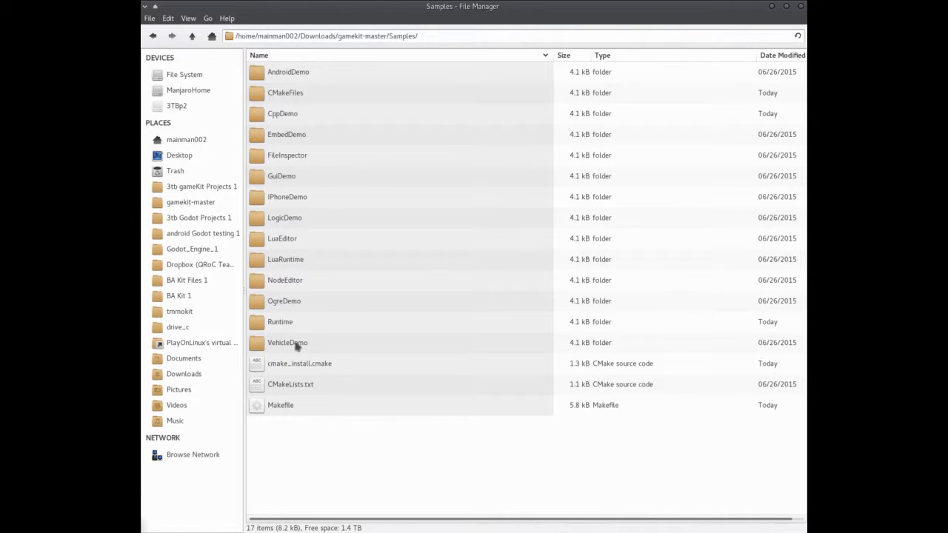
pyautogui.doubleClick(280, 321)
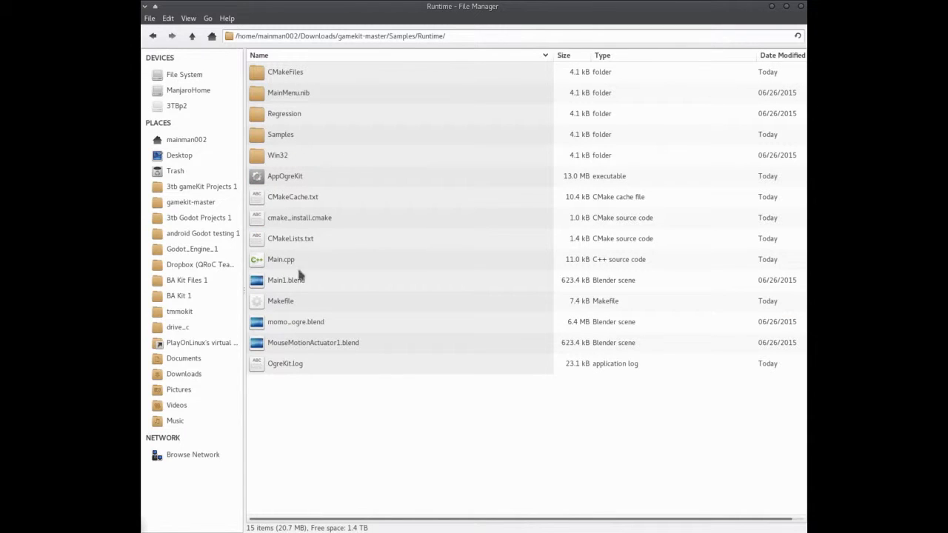
# Rename the original Main1.blend aside to a backup name.
pyautogui.click(284, 174)
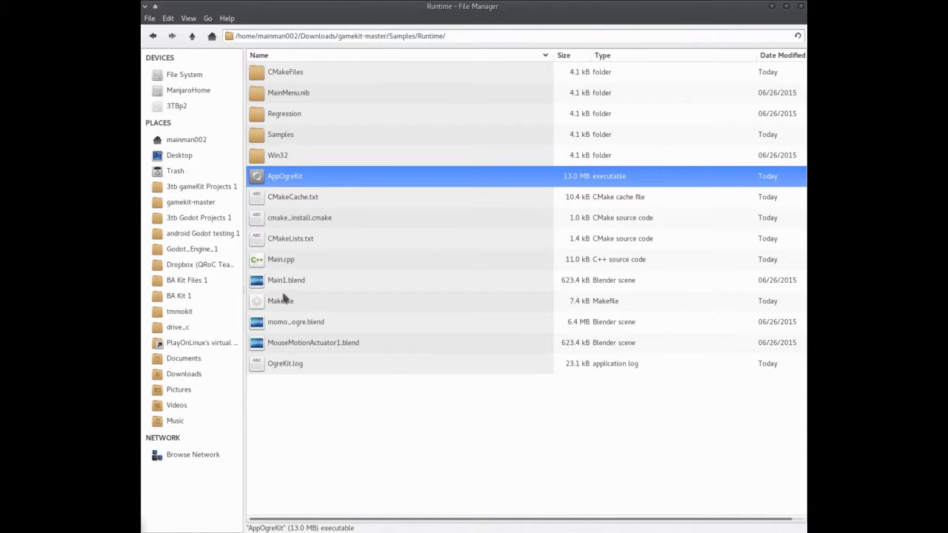
pyautogui.rightClick(286, 280)
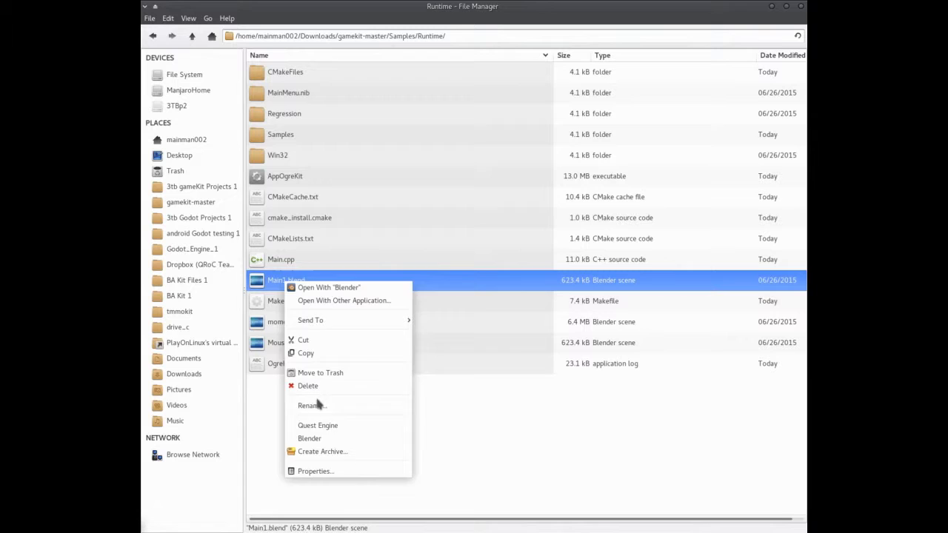
pyautogui.click(311, 406)
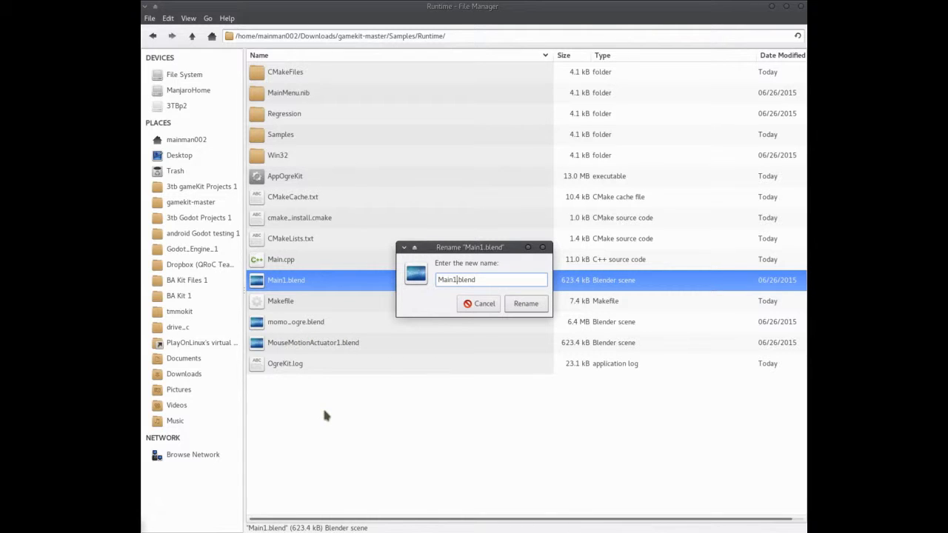
pyautogui.click(526, 303)
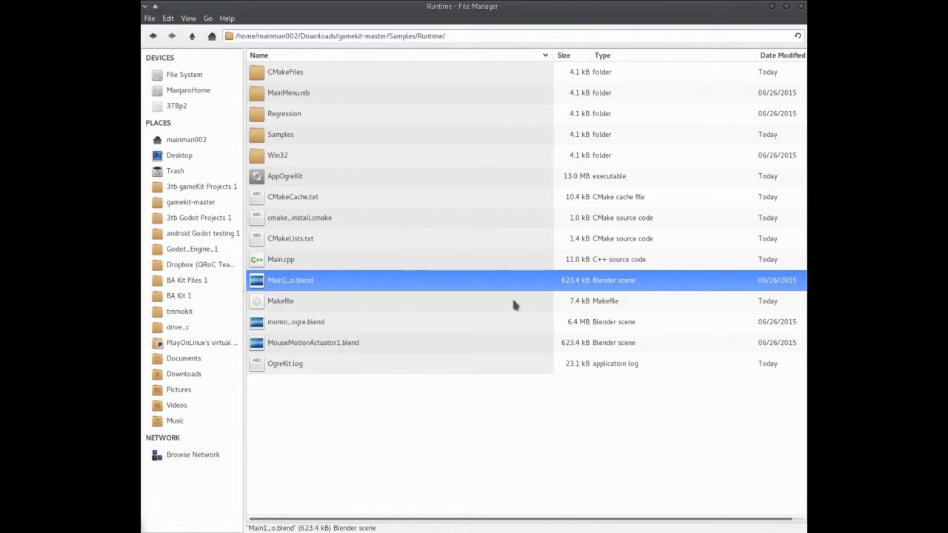
# Rename momo_ogre.blend to Main1.blend.
pyautogui.rightClick(296, 322)
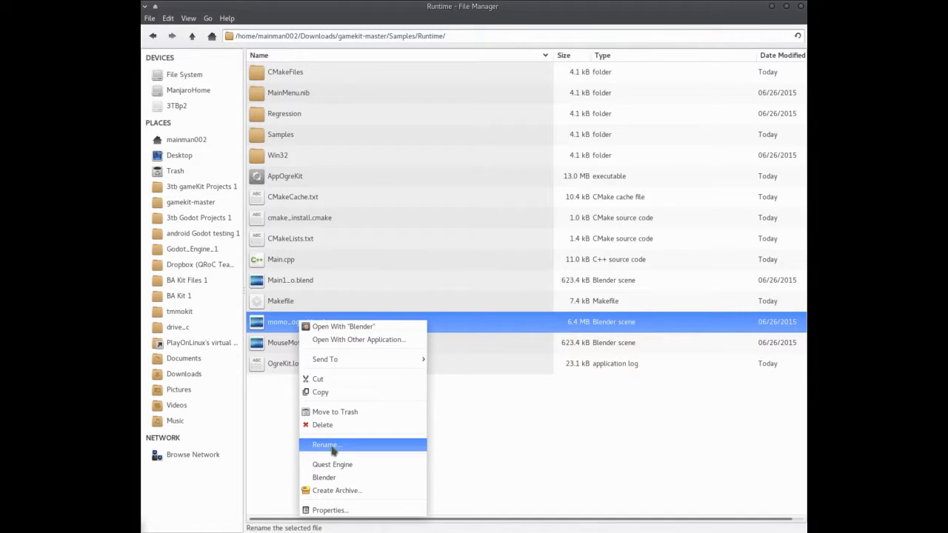
pyautogui.click(324, 444)
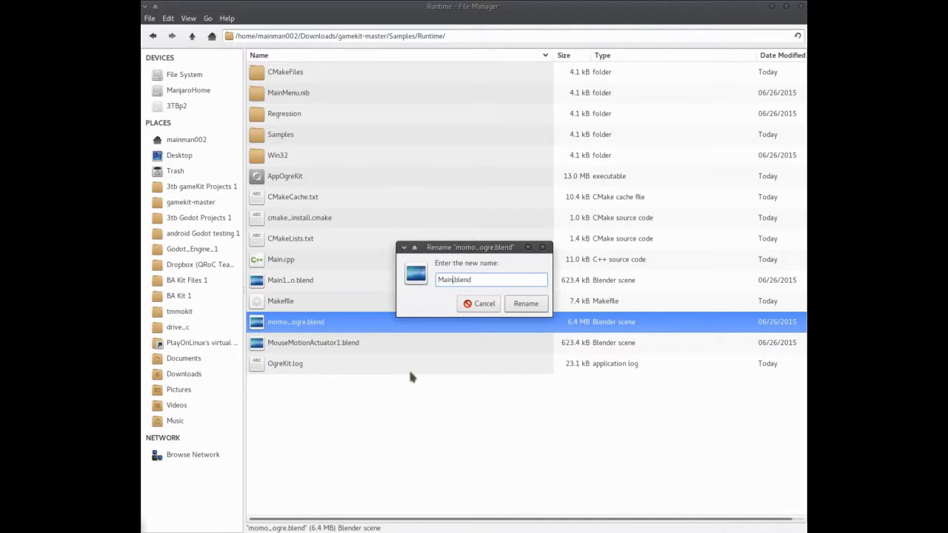
pyautogui.click(526, 304)
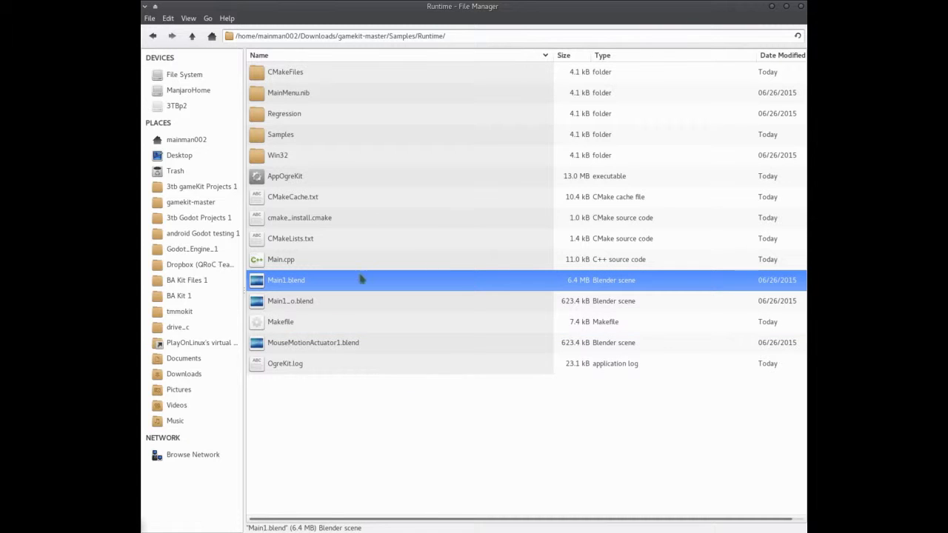
# Launch AppOgreKit to run the monkey forest demo, then quit it with Escape.
pyautogui.doubleClick(286, 280)
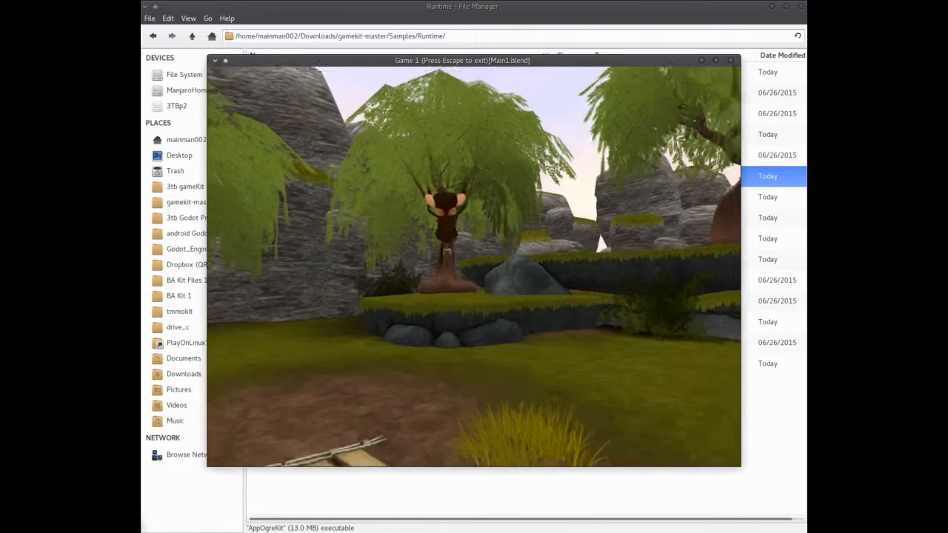
pyautogui.press('Escape')
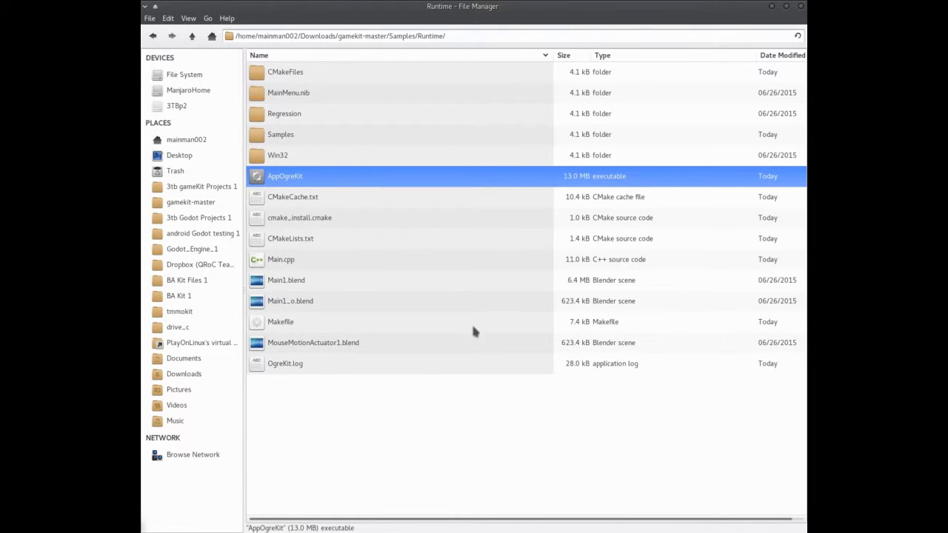
pyautogui.moveTo(311, 228)
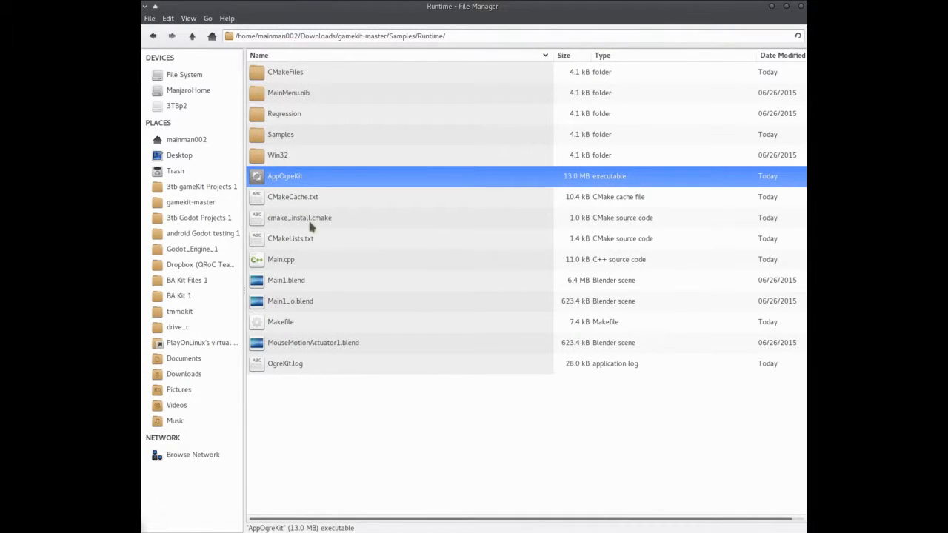
# Copy momo_ogre.blend from Samples into Runtime and permanently delete the 6.4 MB Main1.blend.
pyautogui.click(286, 280)
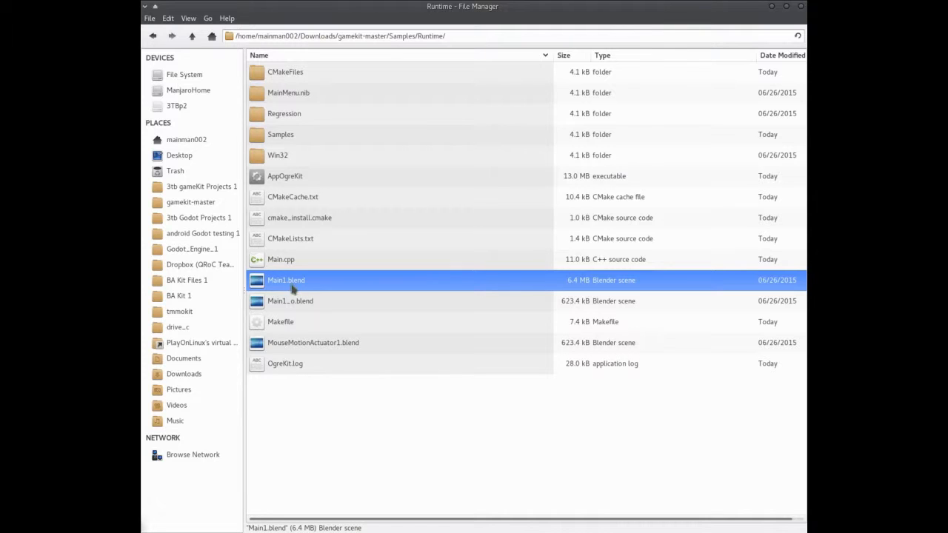
pyautogui.doubleClick(280, 134)
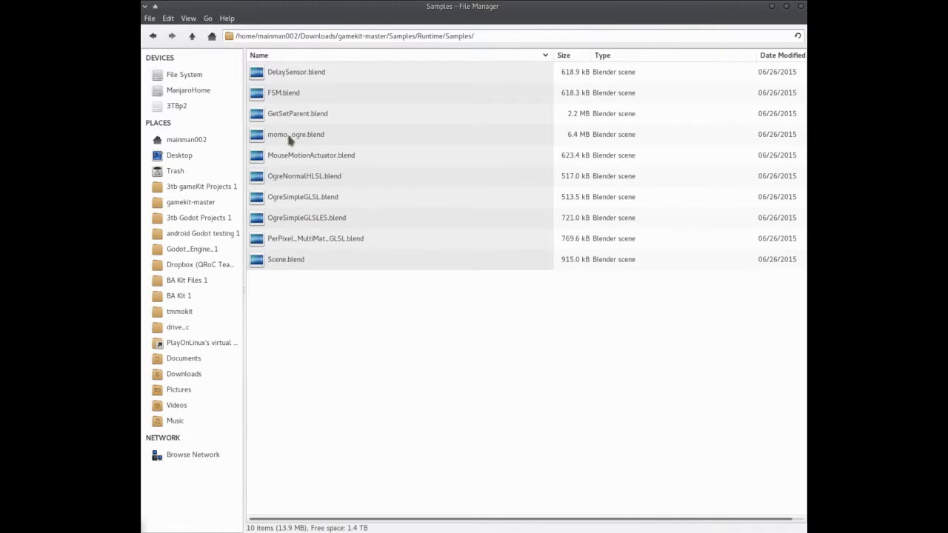
pyautogui.click(295, 134)
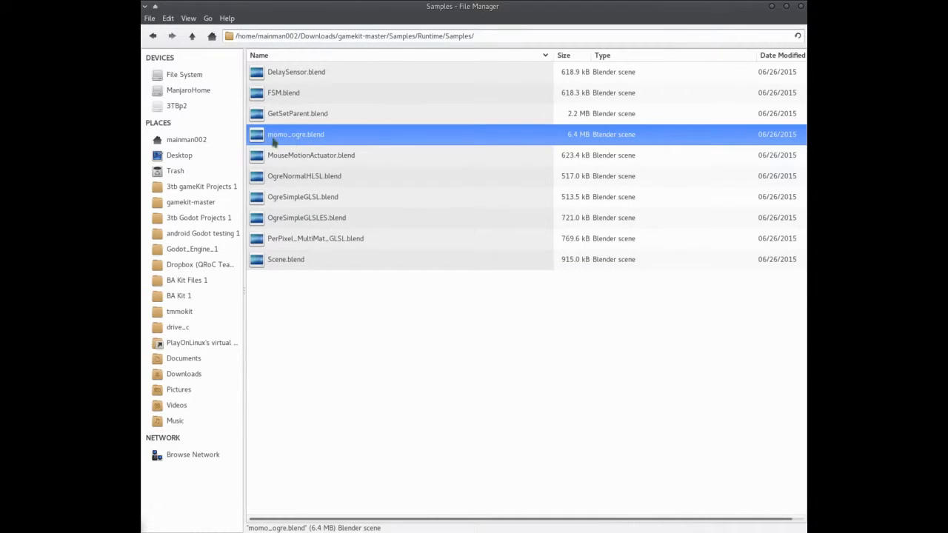
pyautogui.moveTo(249, 77)
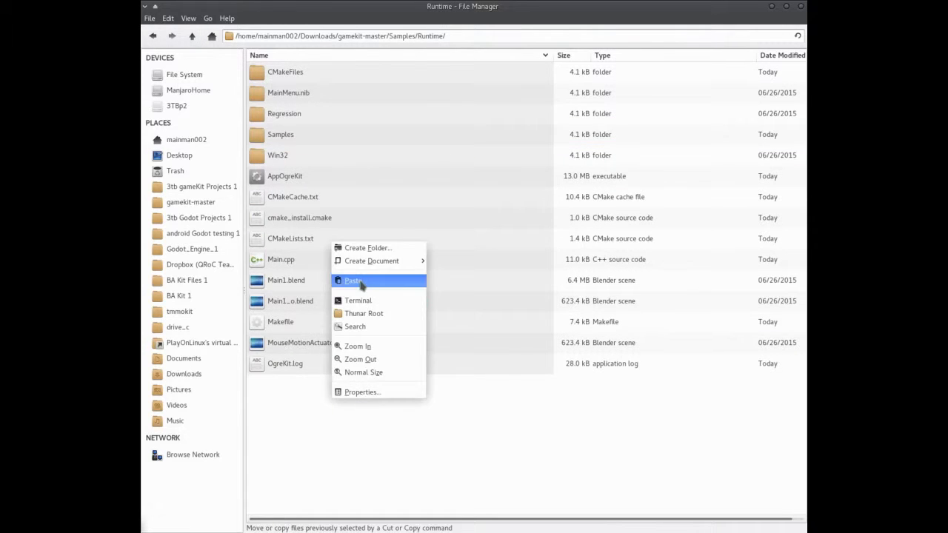
pyautogui.click(352, 280)
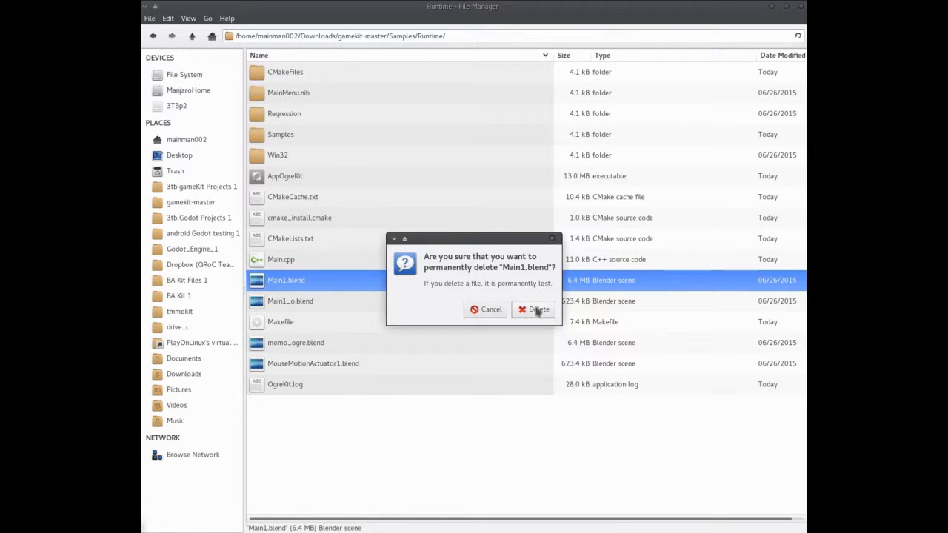
pyautogui.click(539, 310)
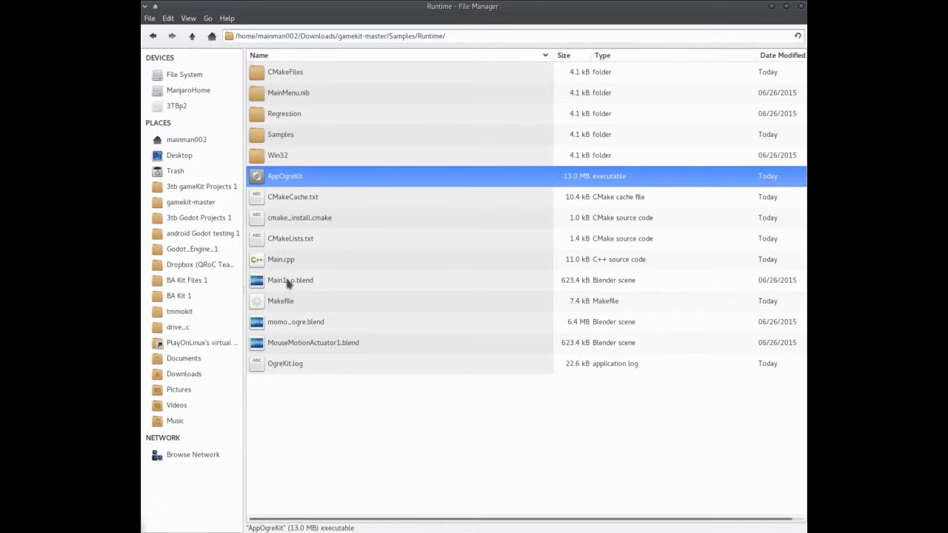
# Rename the 623.4 kB backup scene back to Main1.blend.
pyautogui.click(290, 280)
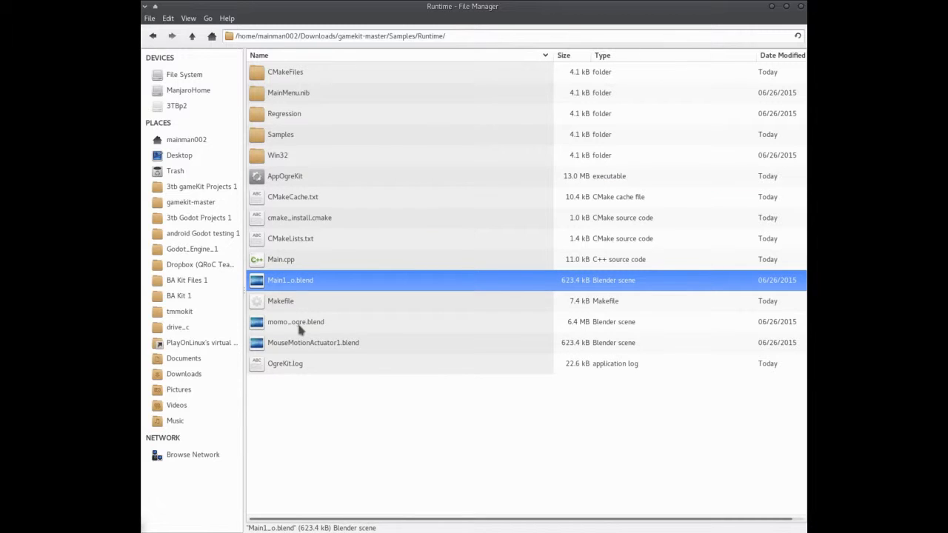
pyautogui.rightClick(299, 280)
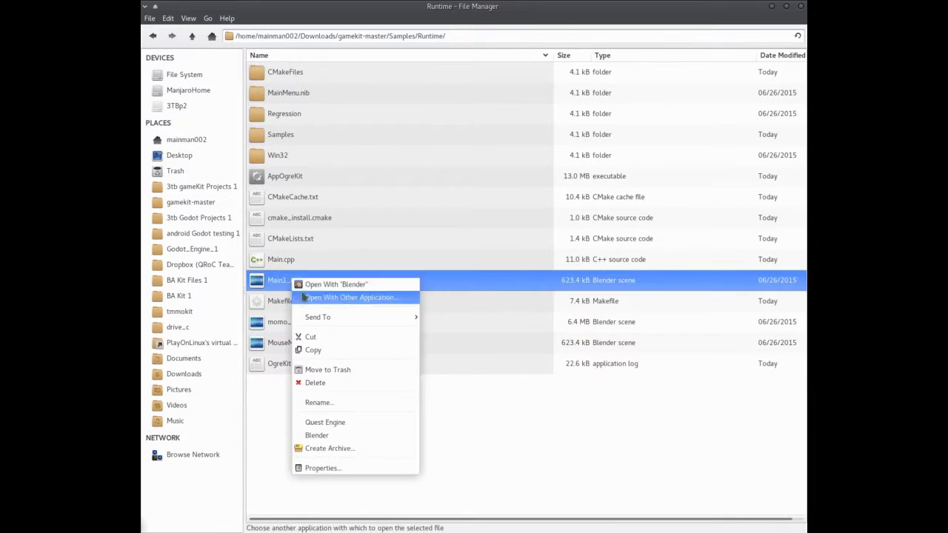
pyautogui.click(320, 403)
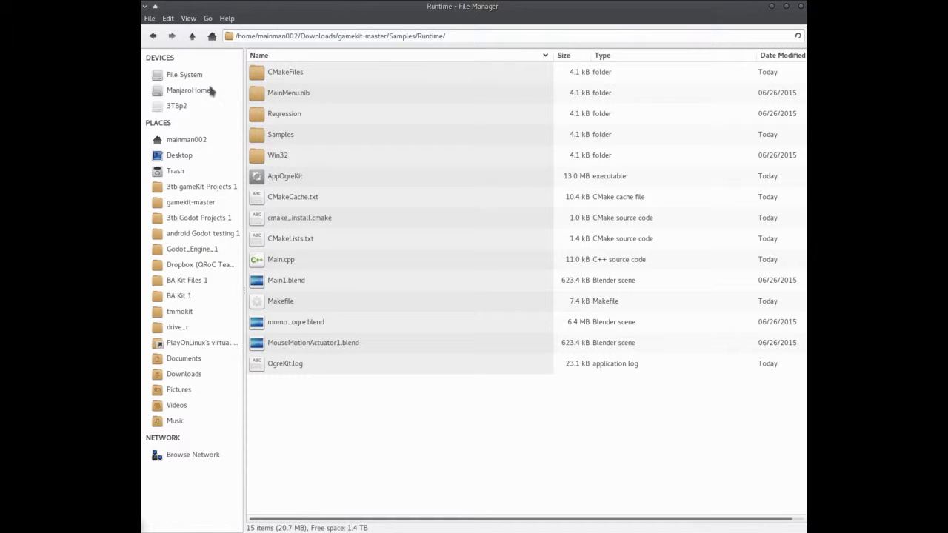
pyautogui.moveTo(329, 415)
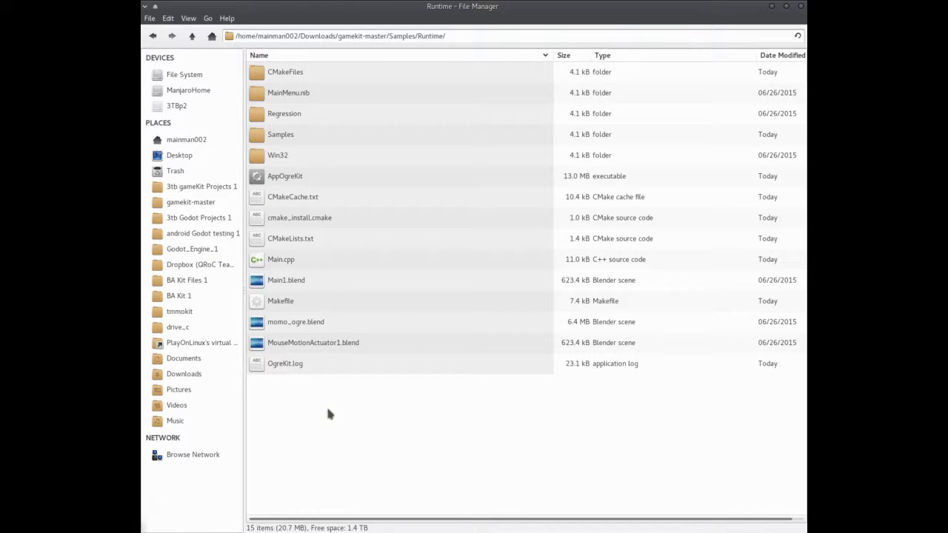
pyautogui.click(284, 71)
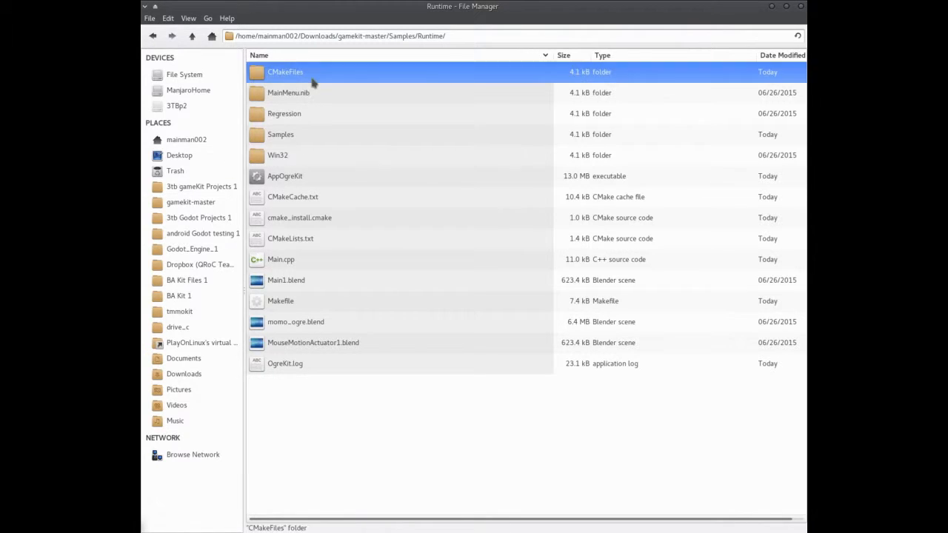
pyautogui.moveTo(288, 280)
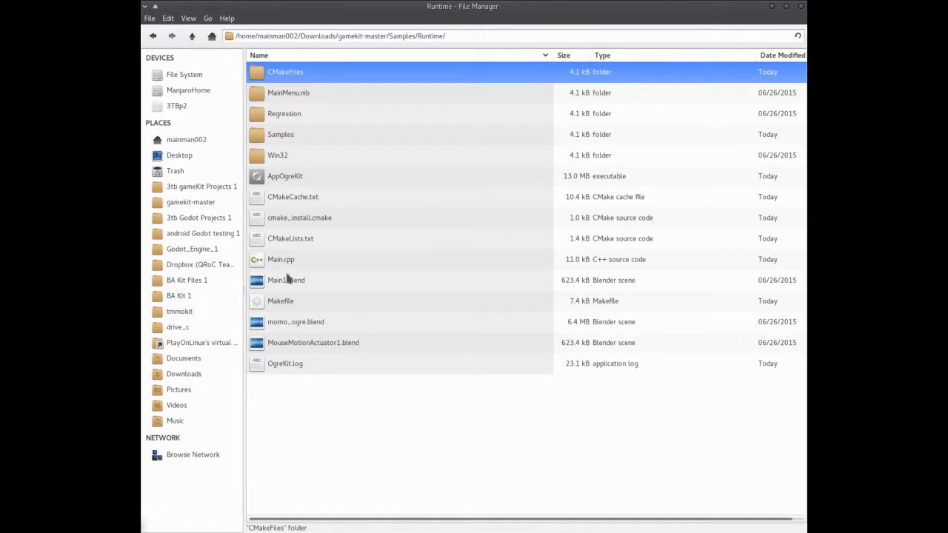
pyautogui.click(285, 280)
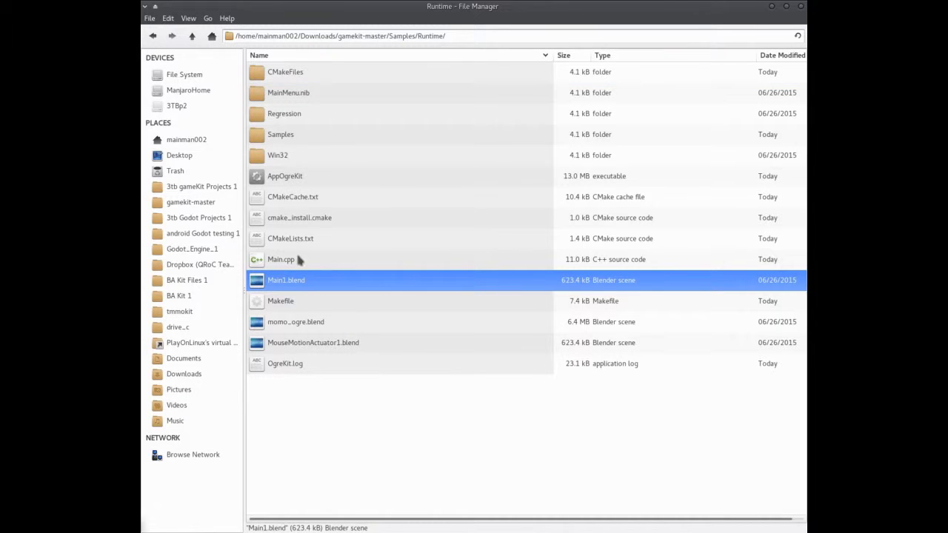
pyautogui.click(281, 259)
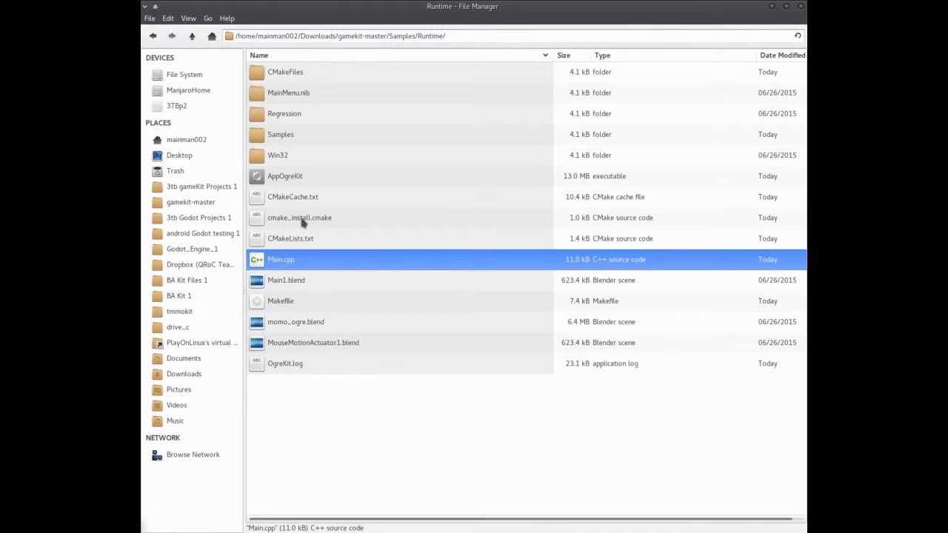
pyautogui.click(290, 237)
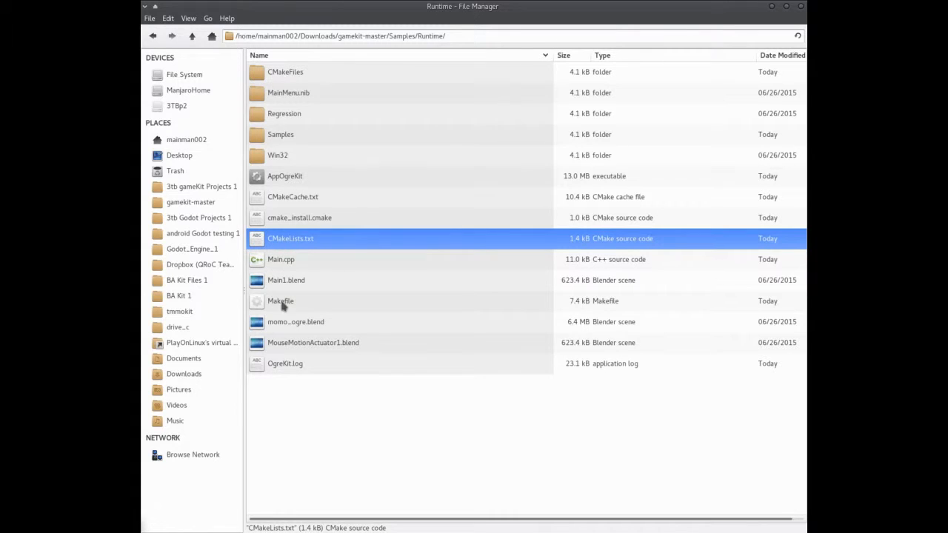
pyautogui.click(282, 259)
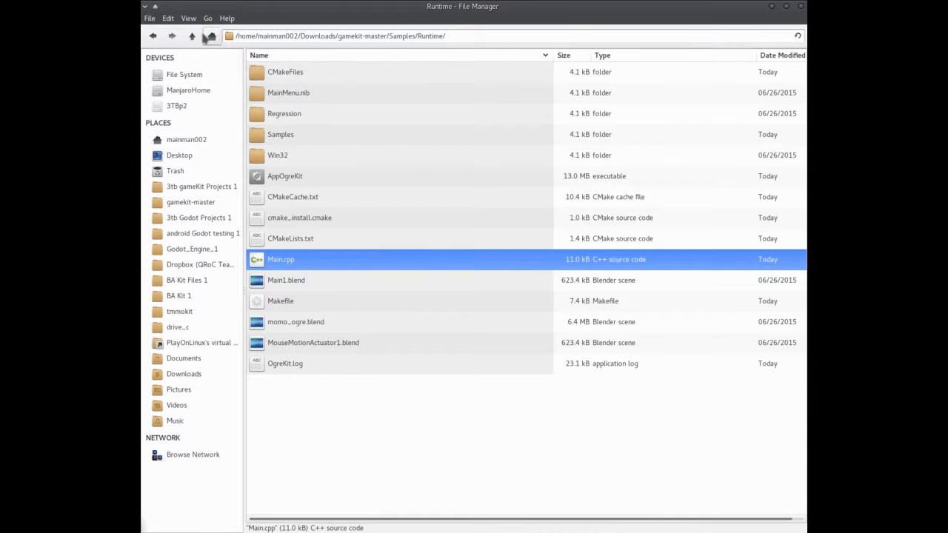
pyautogui.click(191, 36)
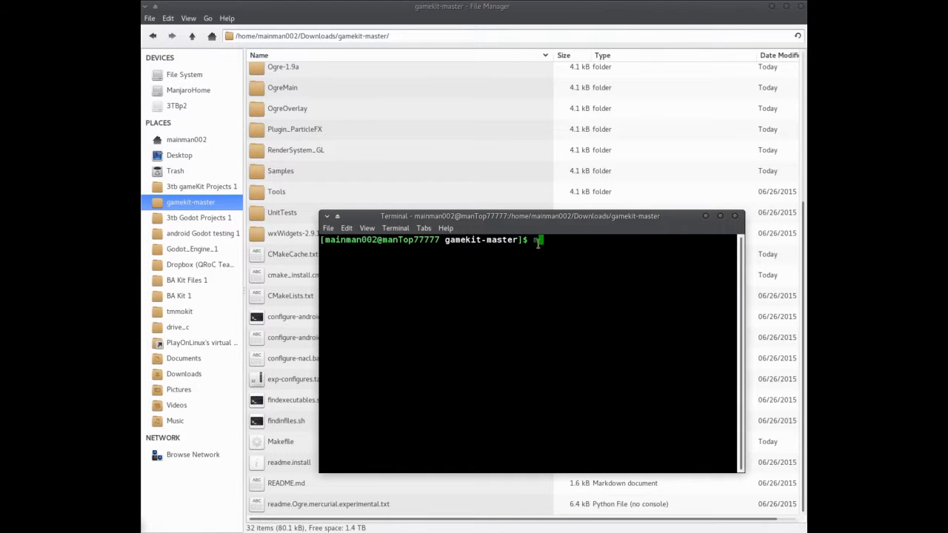
# Run make at the gamekit-master prompt, then select the Samples folder.
pyautogui.write('ake')
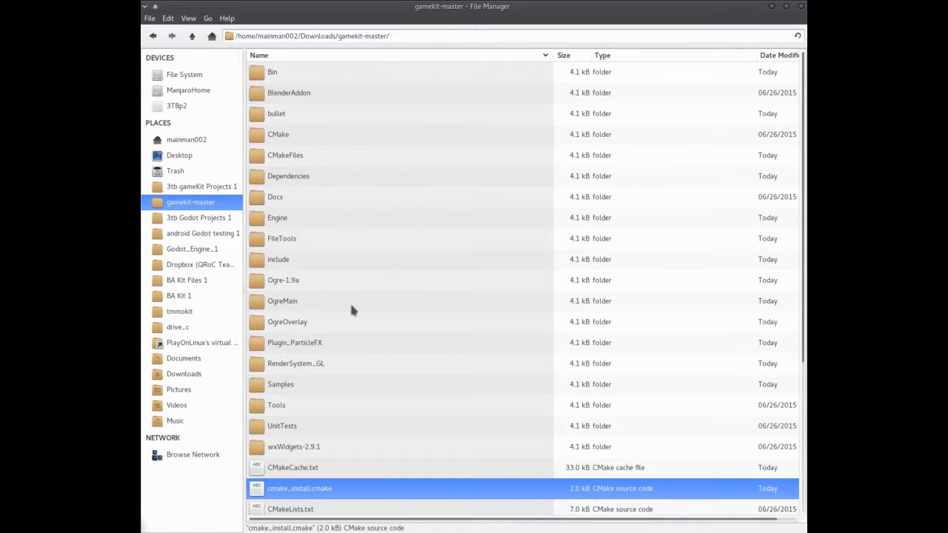
pyautogui.click(281, 385)
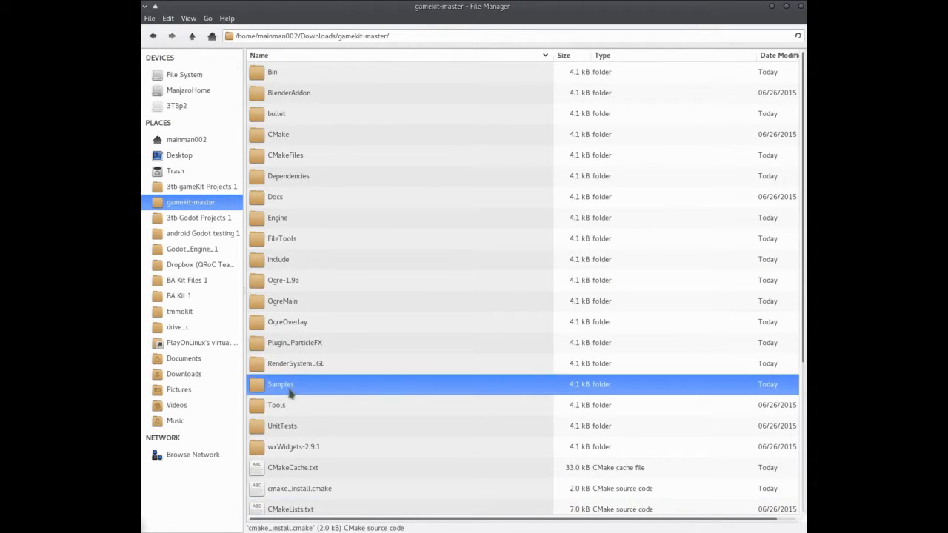
# Return to Samples/Runtime and select AppOgreKit together with Main1.blend.
pyautogui.doubleClick(280, 385)
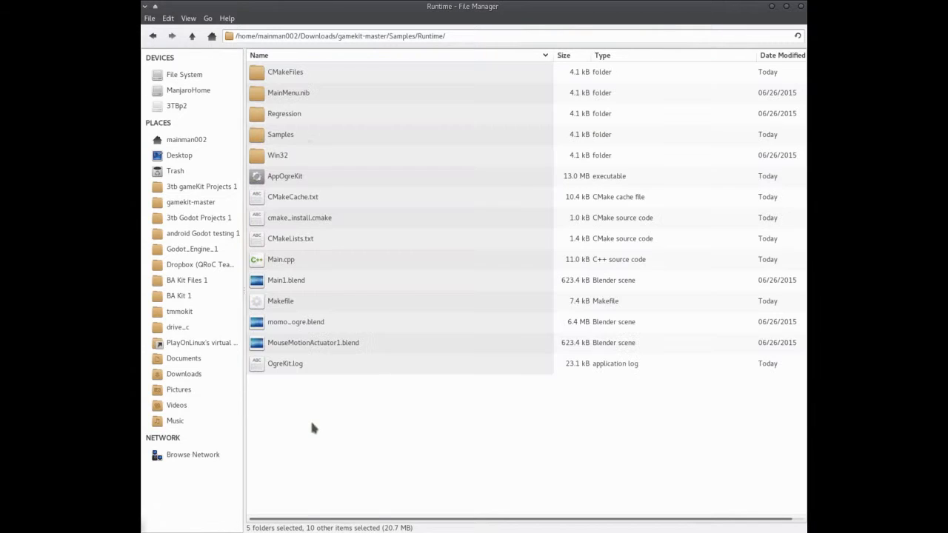
pyautogui.click(310, 427)
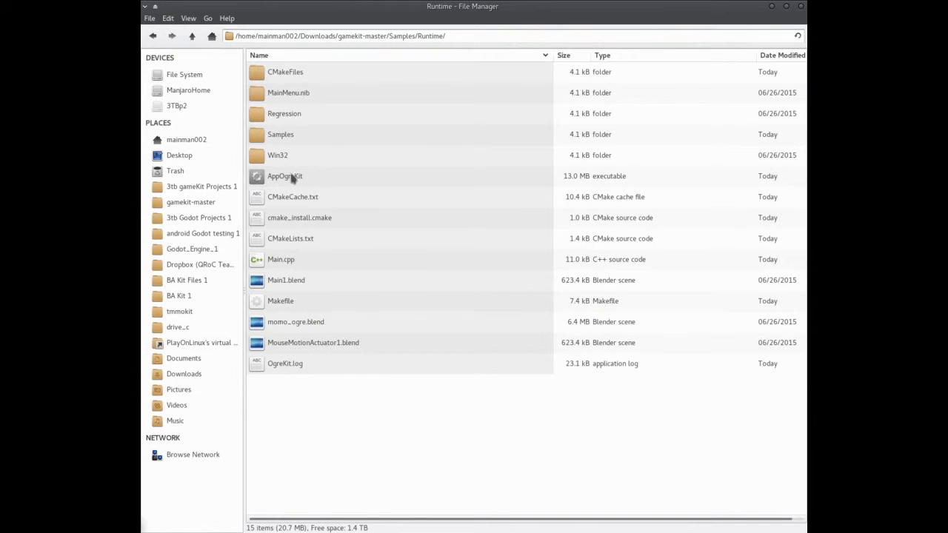
pyautogui.click(285, 280)
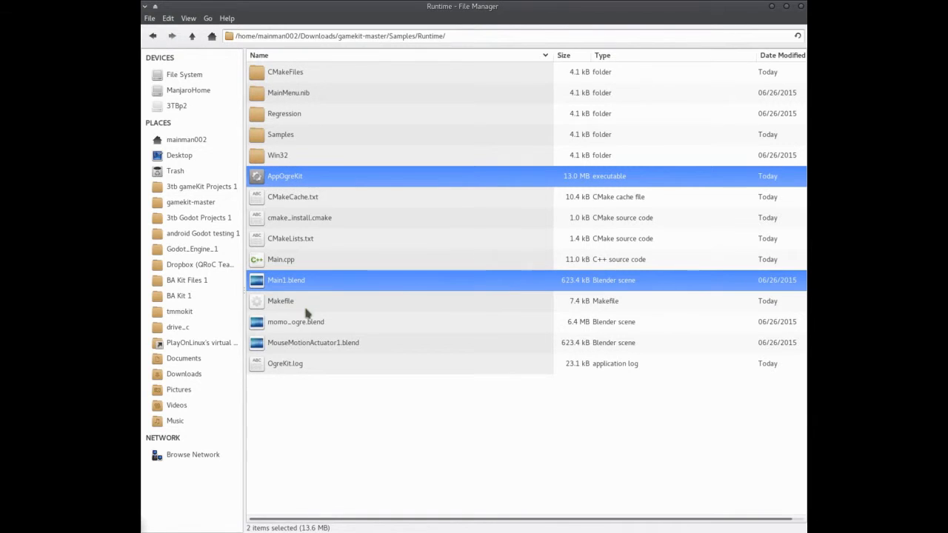
pyautogui.moveTo(308, 255)
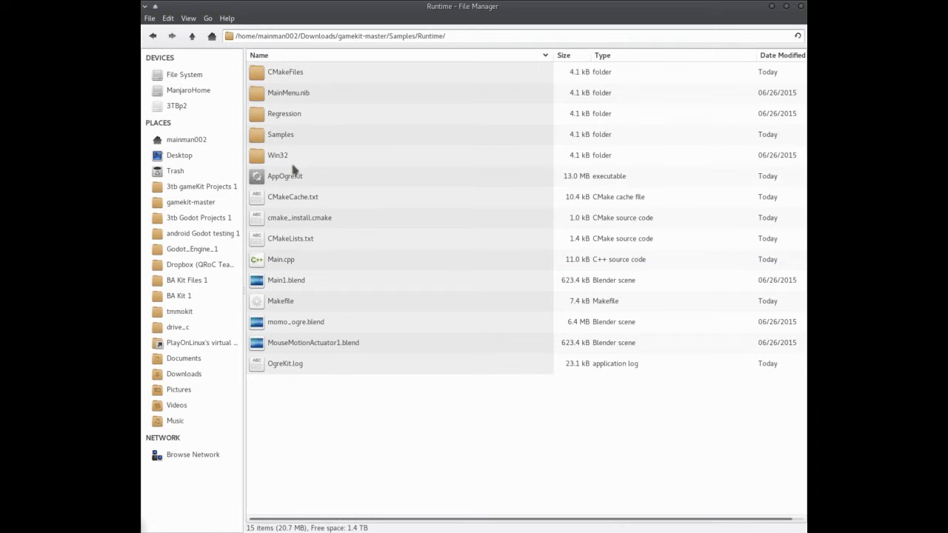
pyautogui.moveTo(361, 320)
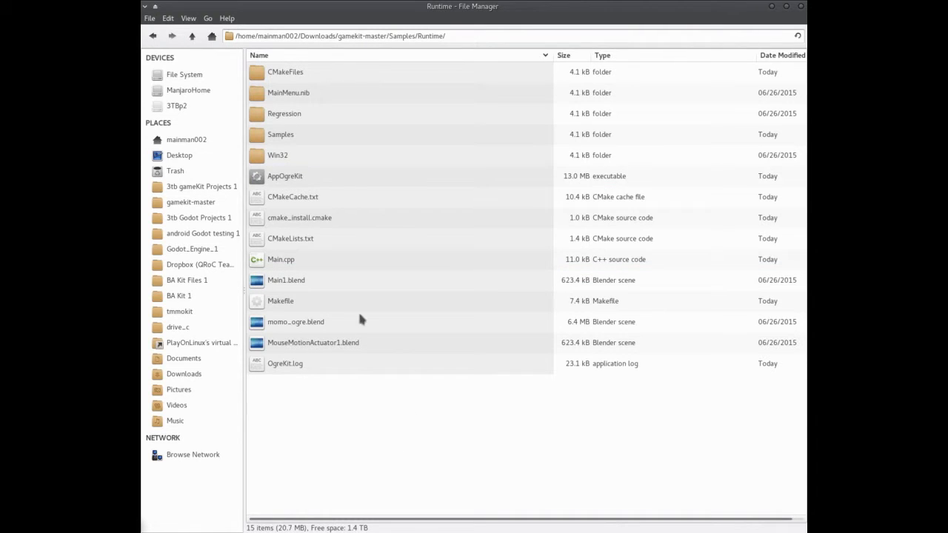
pyautogui.moveTo(353, 430)
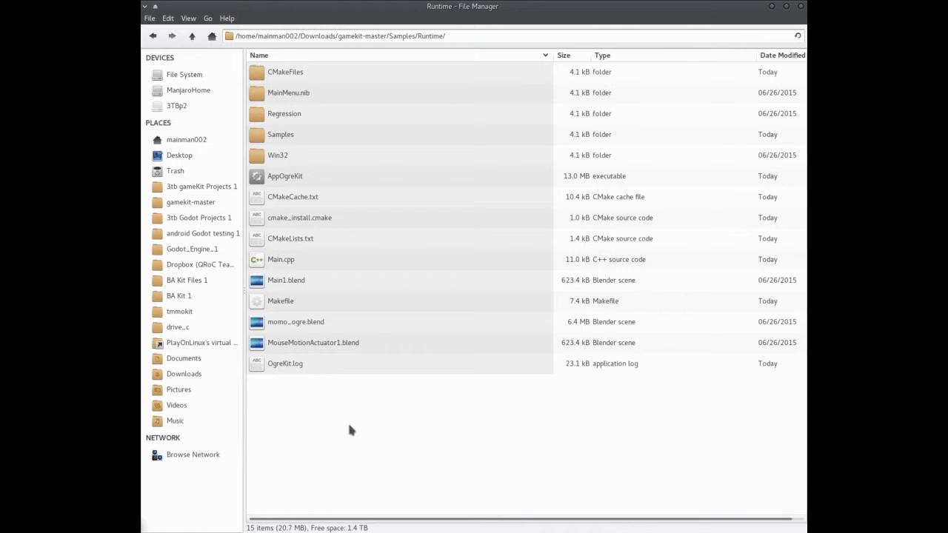